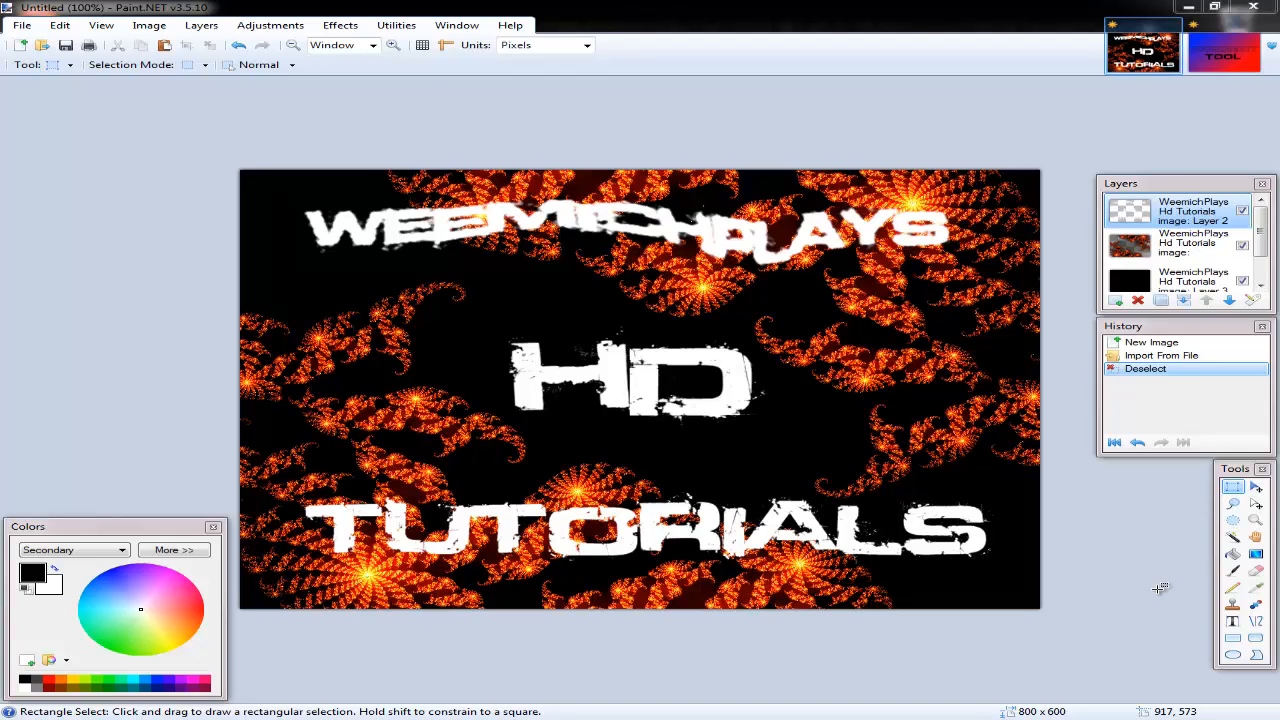
mouse_move(1063, 587)
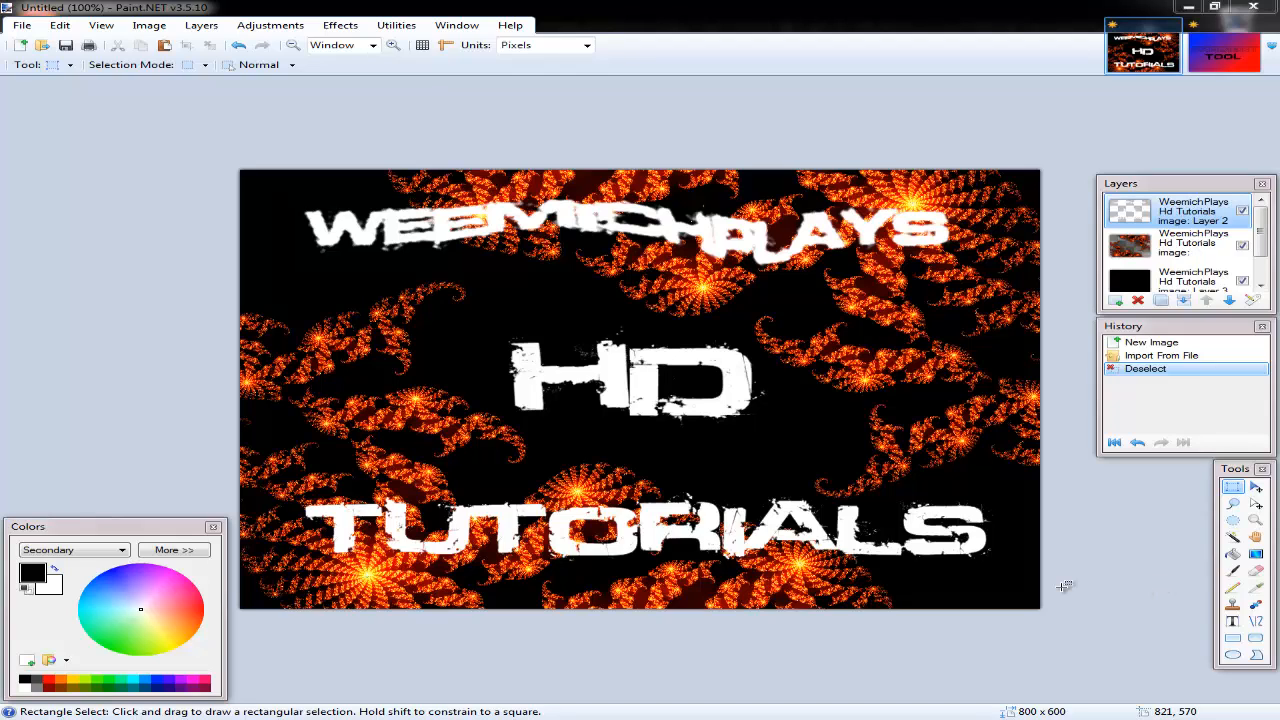
mouse_move(1078, 586)
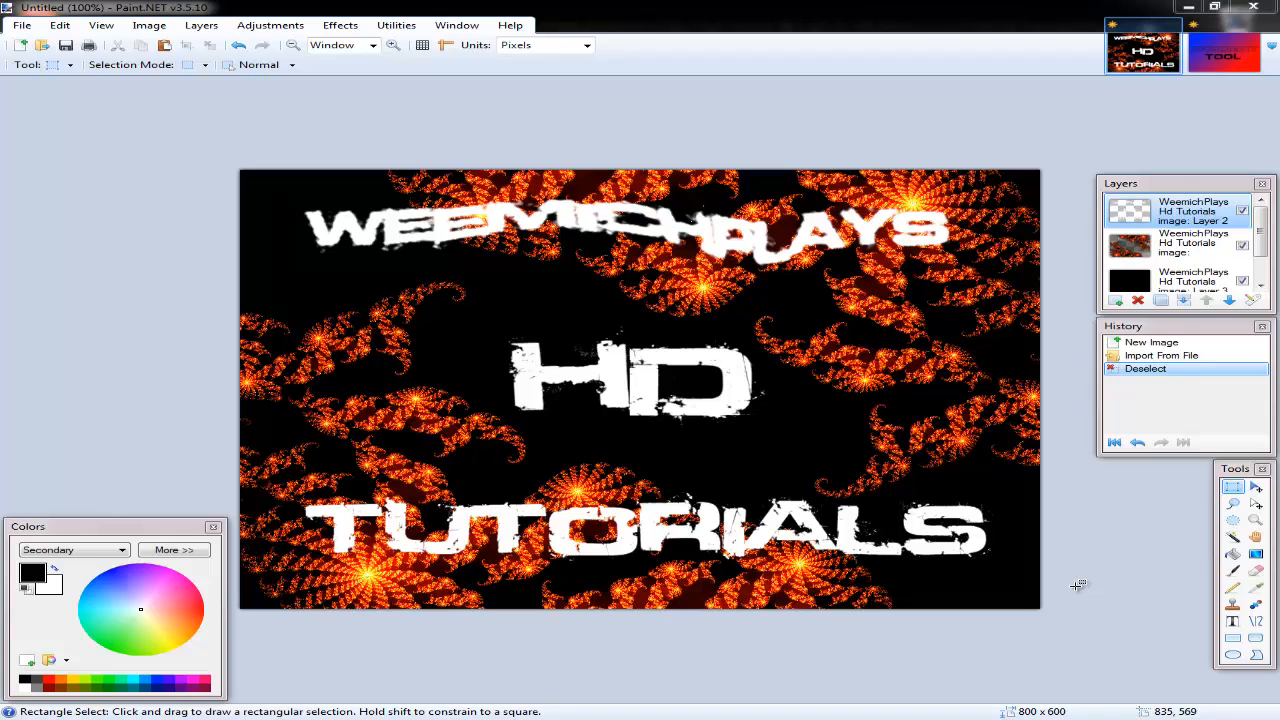
mouse_move(1112, 148)
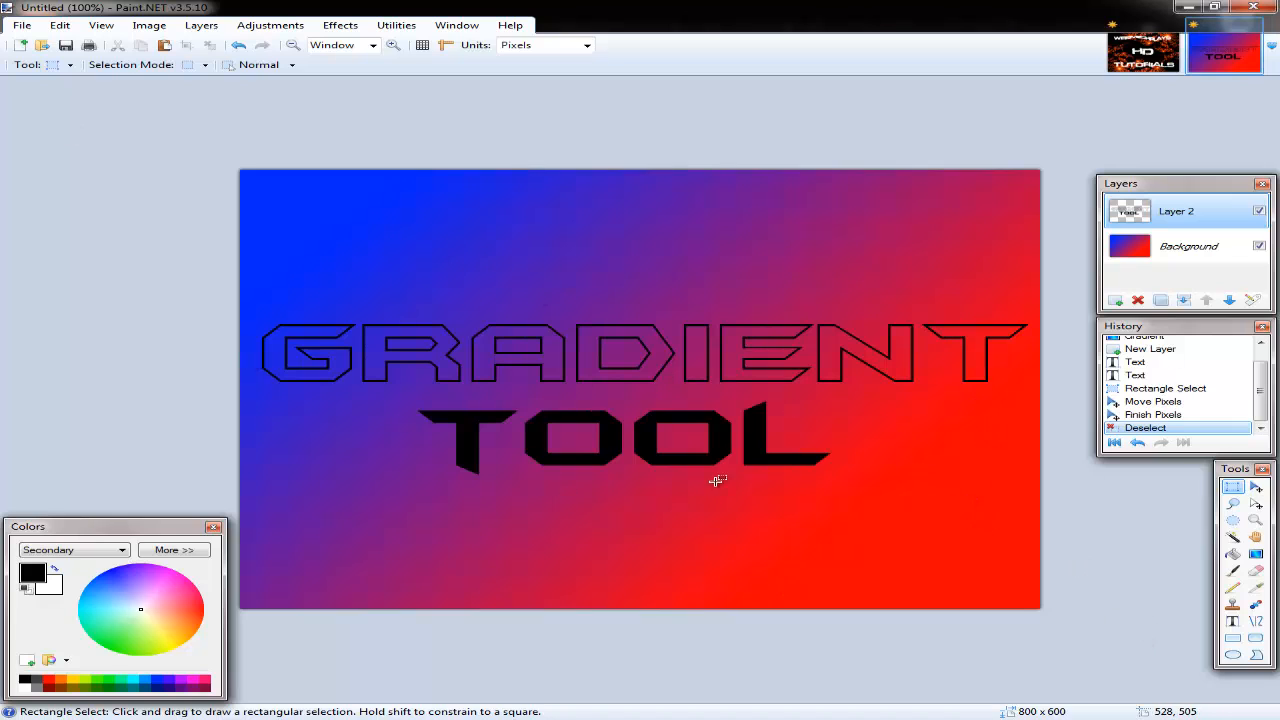
mouse_move(841, 399)
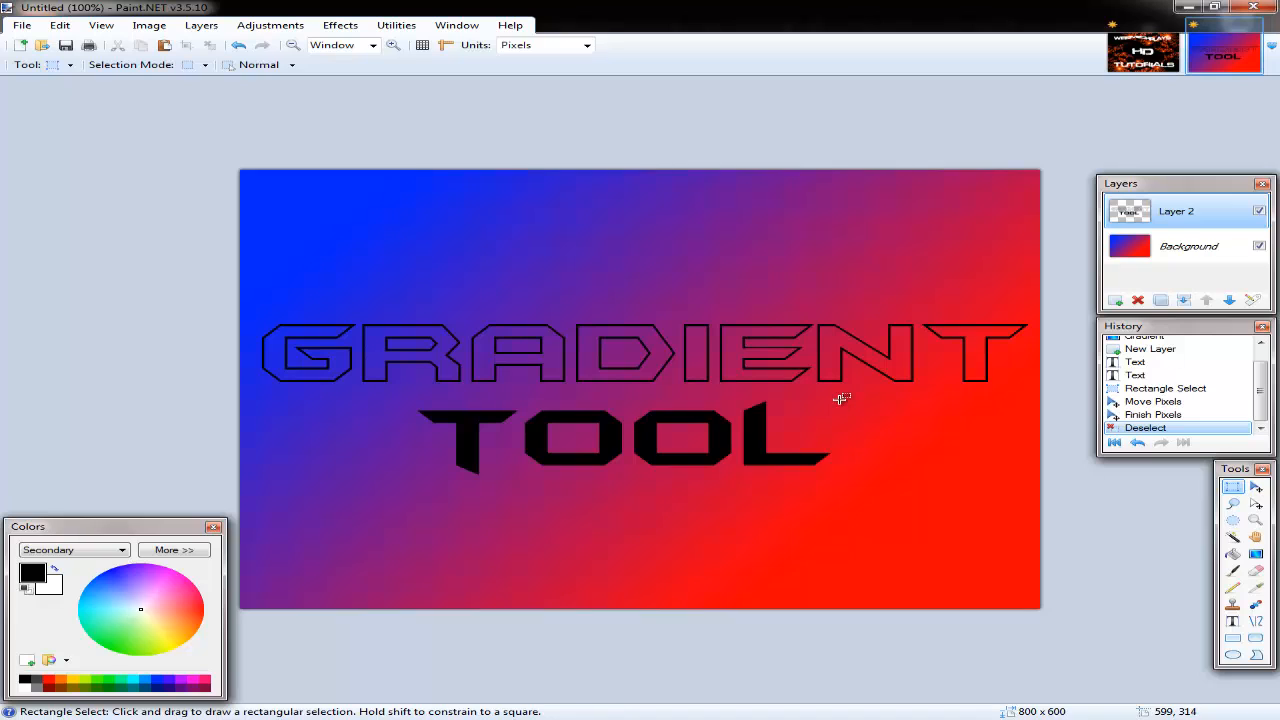
mouse_move(877, 363)
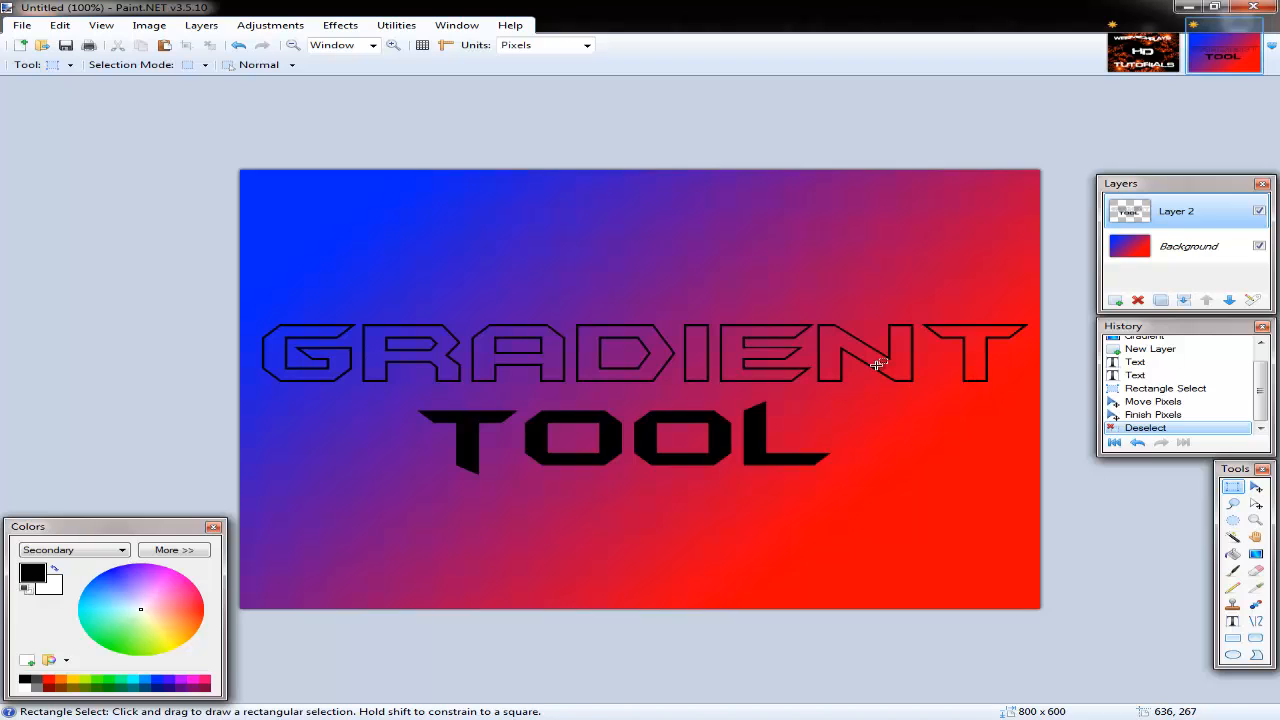
mouse_move(993, 511)
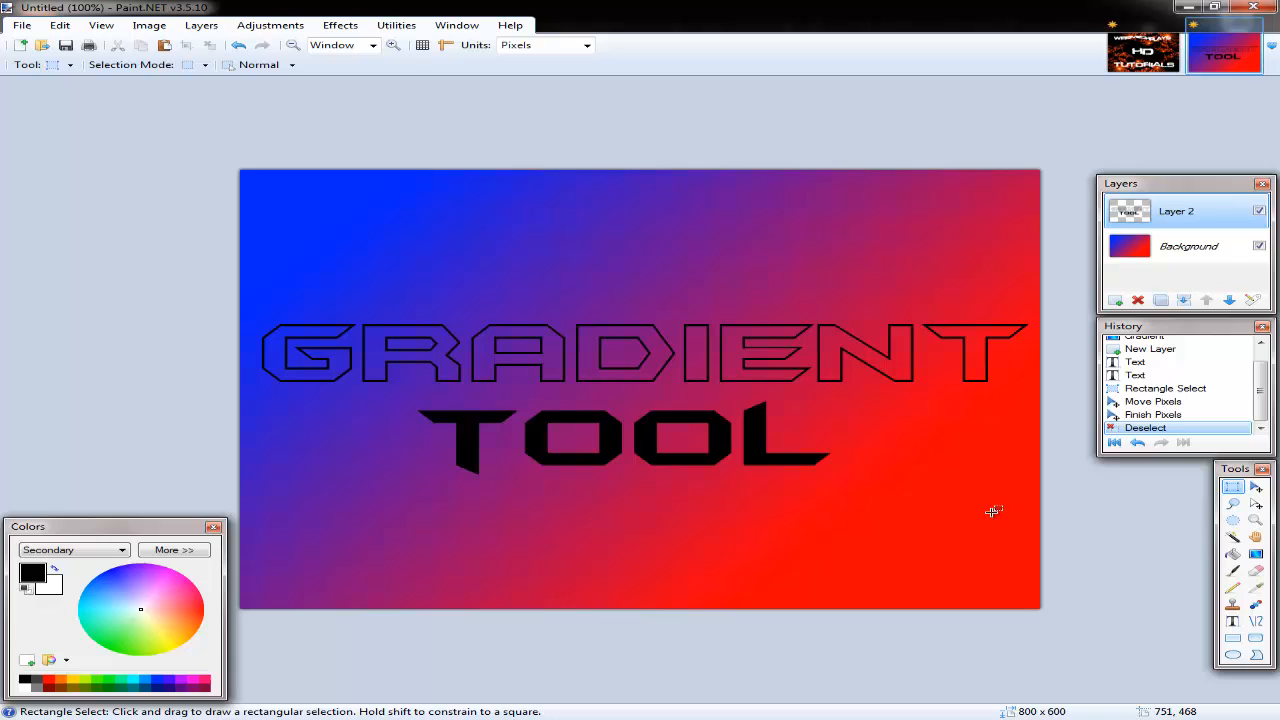
mouse_move(647, 351)
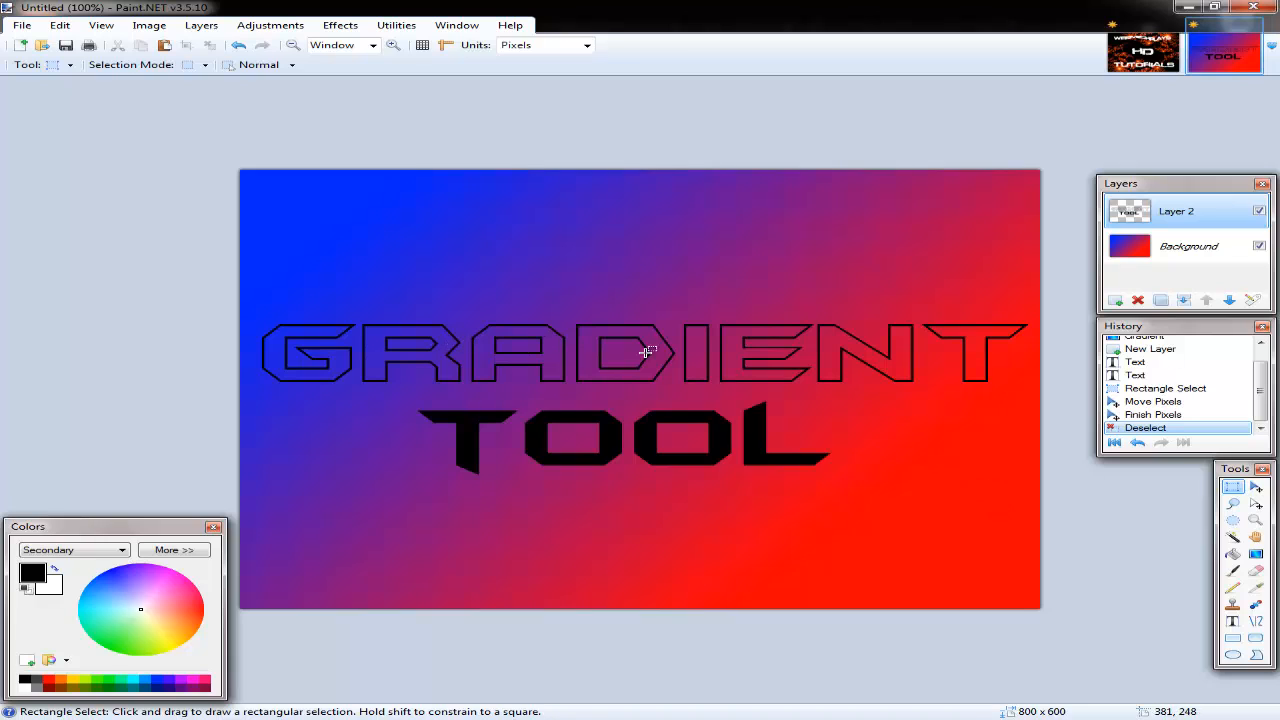
mouse_move(822, 131)
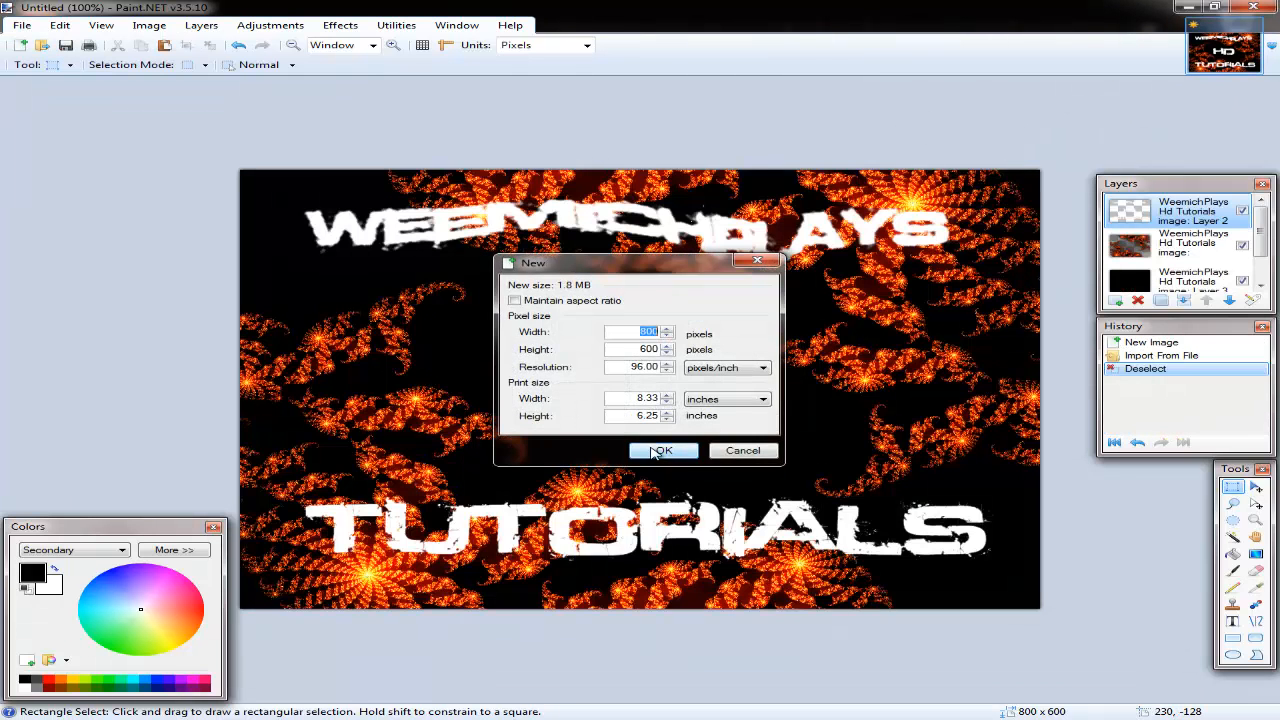
Create the new 800×600 image and close the title image without saving.
click(663, 450)
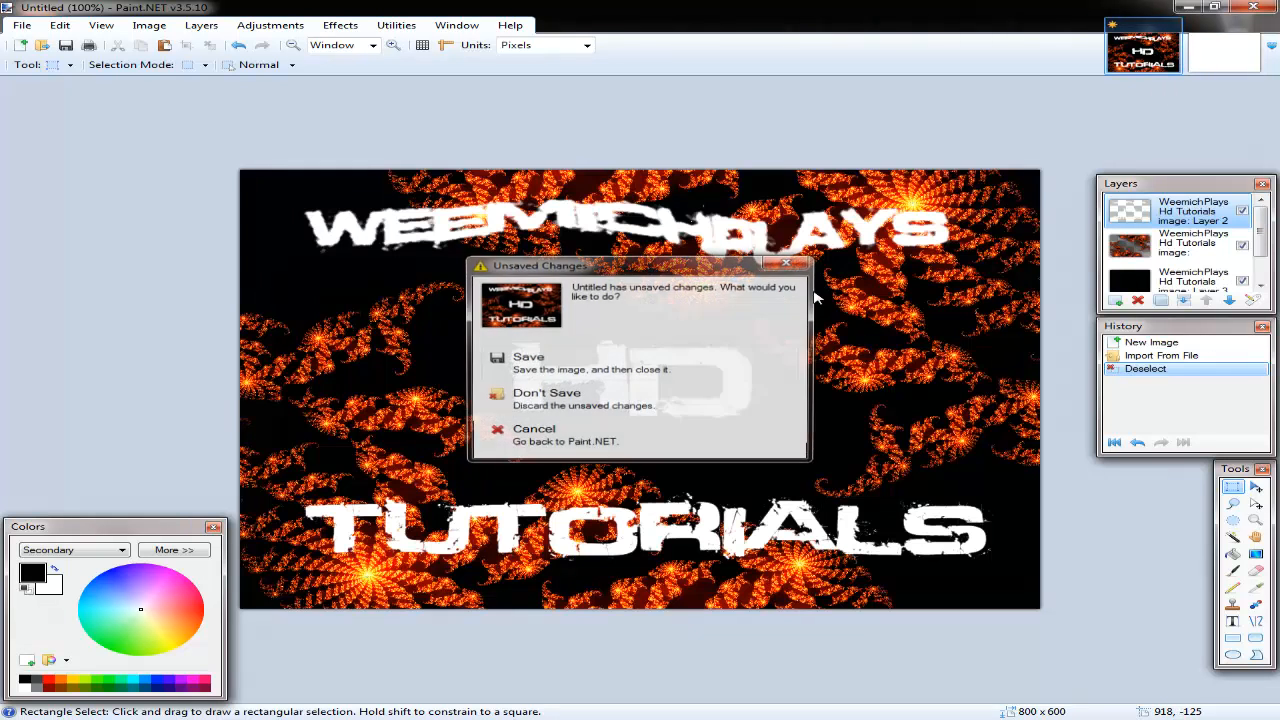
click(547, 392)
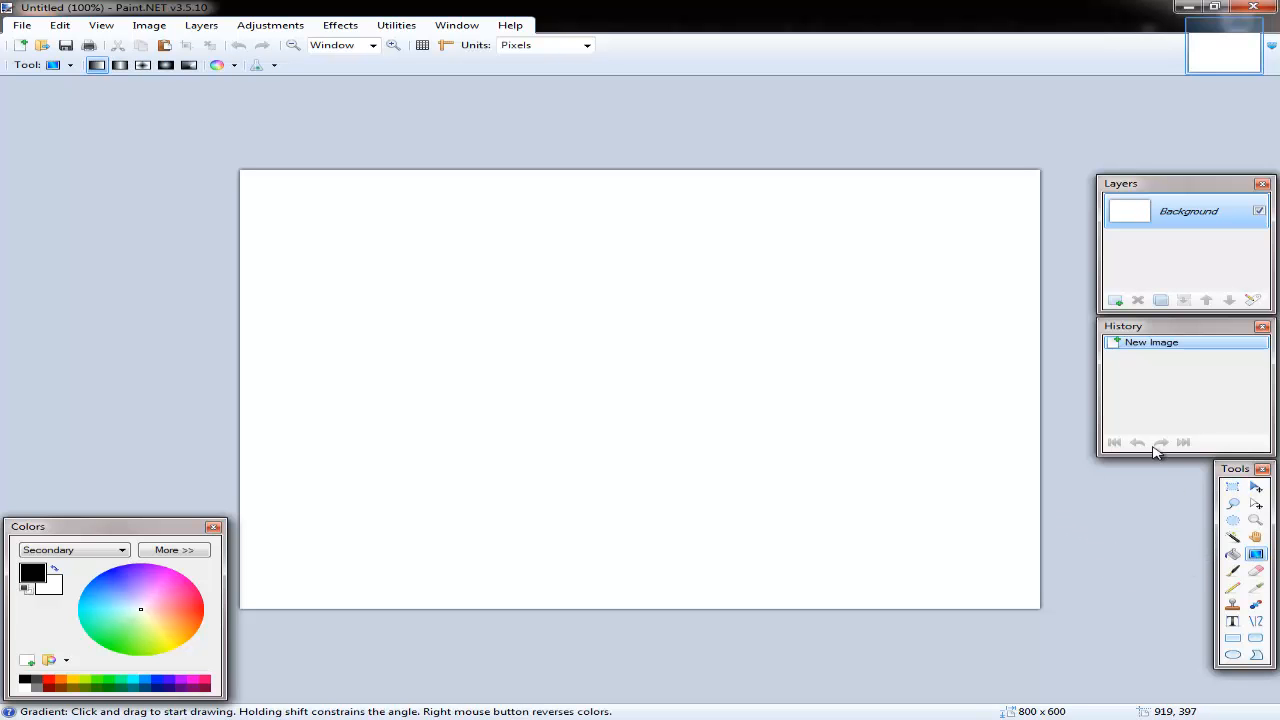
Draw a diagonal black-to-white gradient across the canvas, then switch the starting colour to blue.
drag(293, 258, 848, 630)
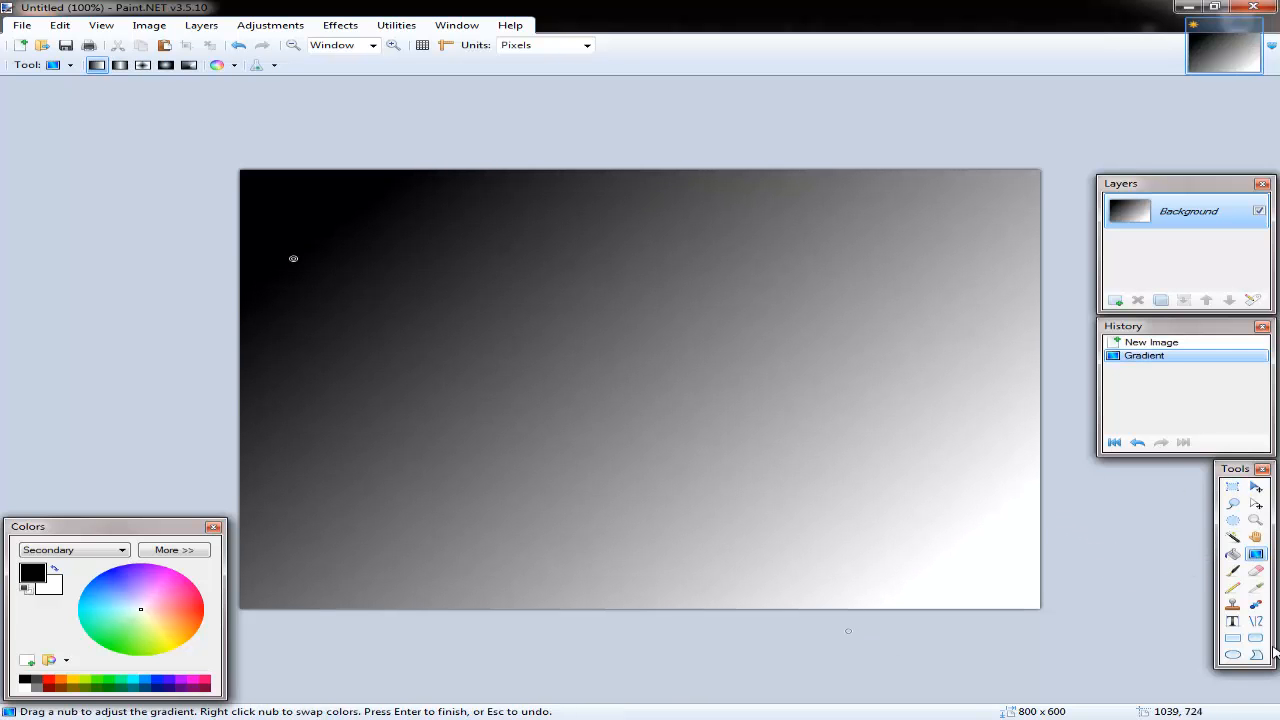
mouse_move(1256, 553)
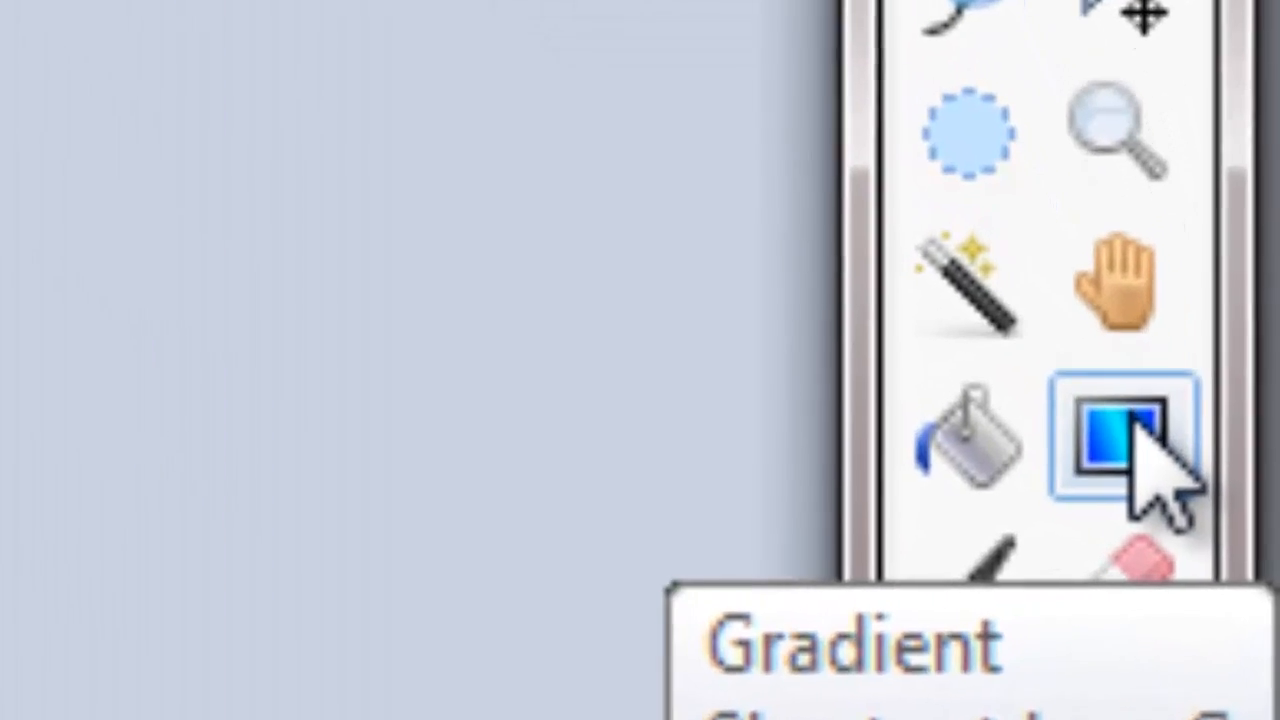
click(1125, 435)
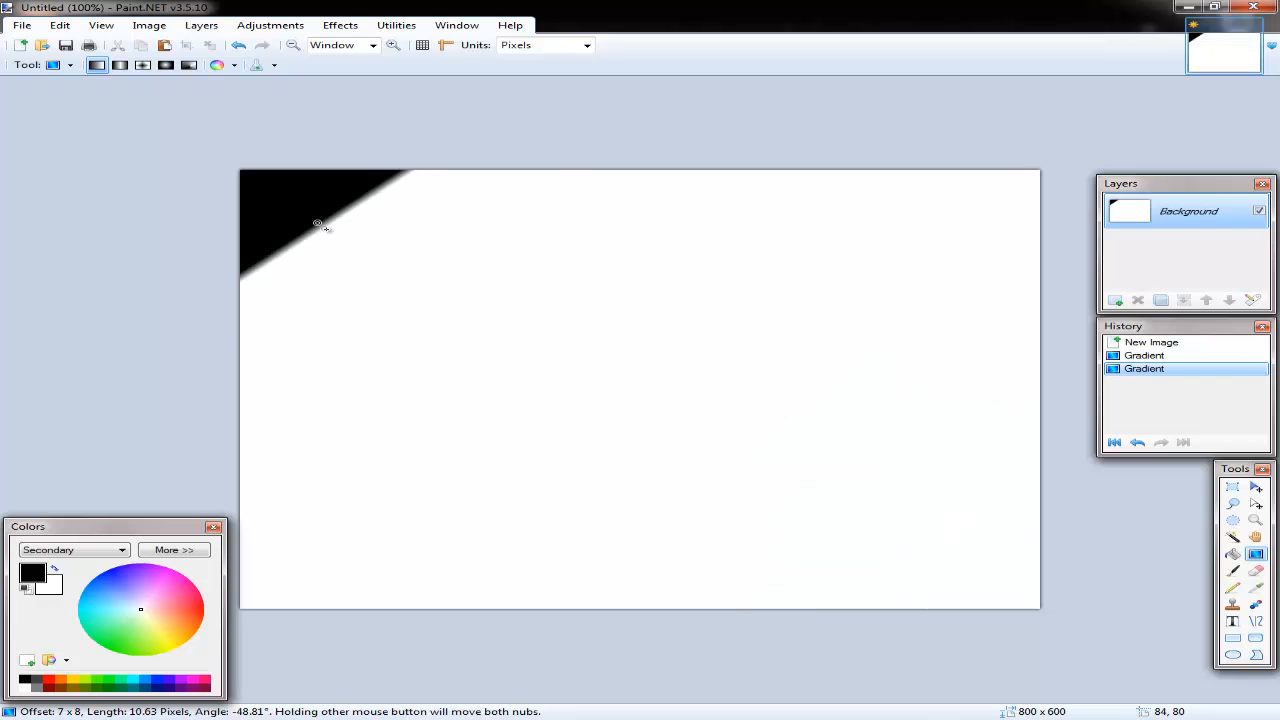
drag(317, 222, 898, 573)
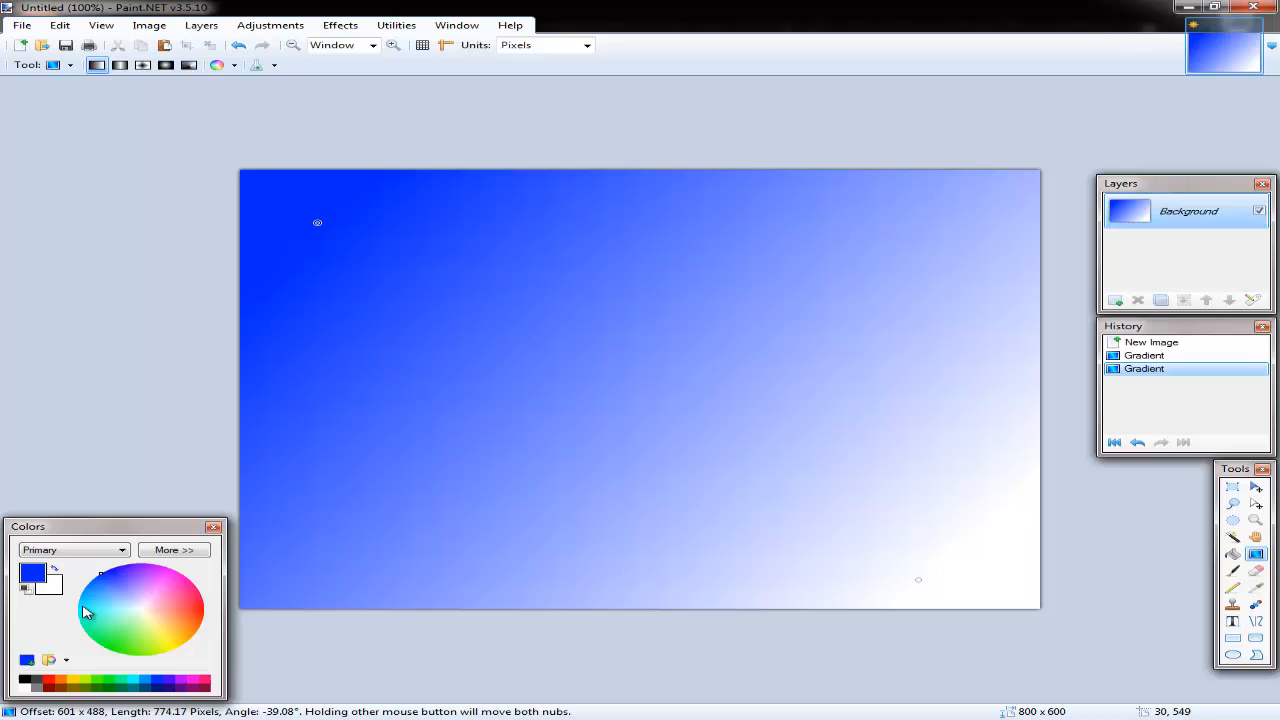
click(73, 549)
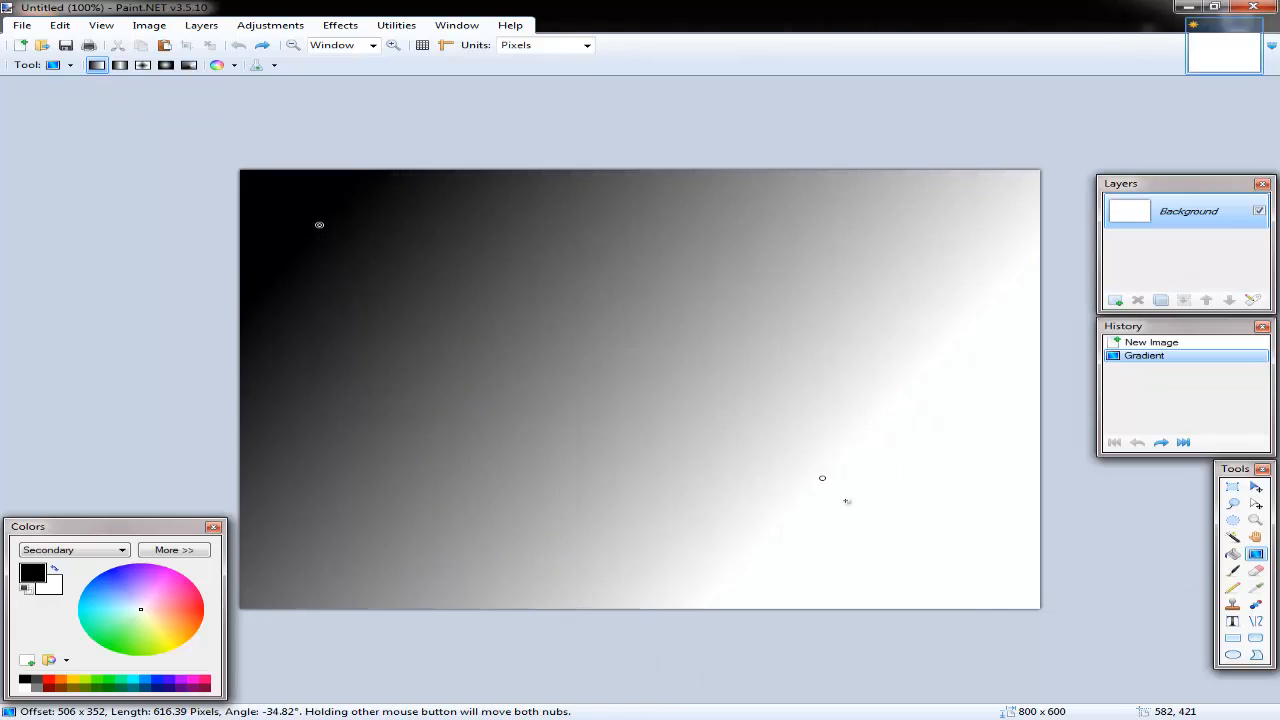
Draw a reflected gradient from the canvas centre, black in the middle fading to grey at both sides.
drag(822, 478, 987, 575)
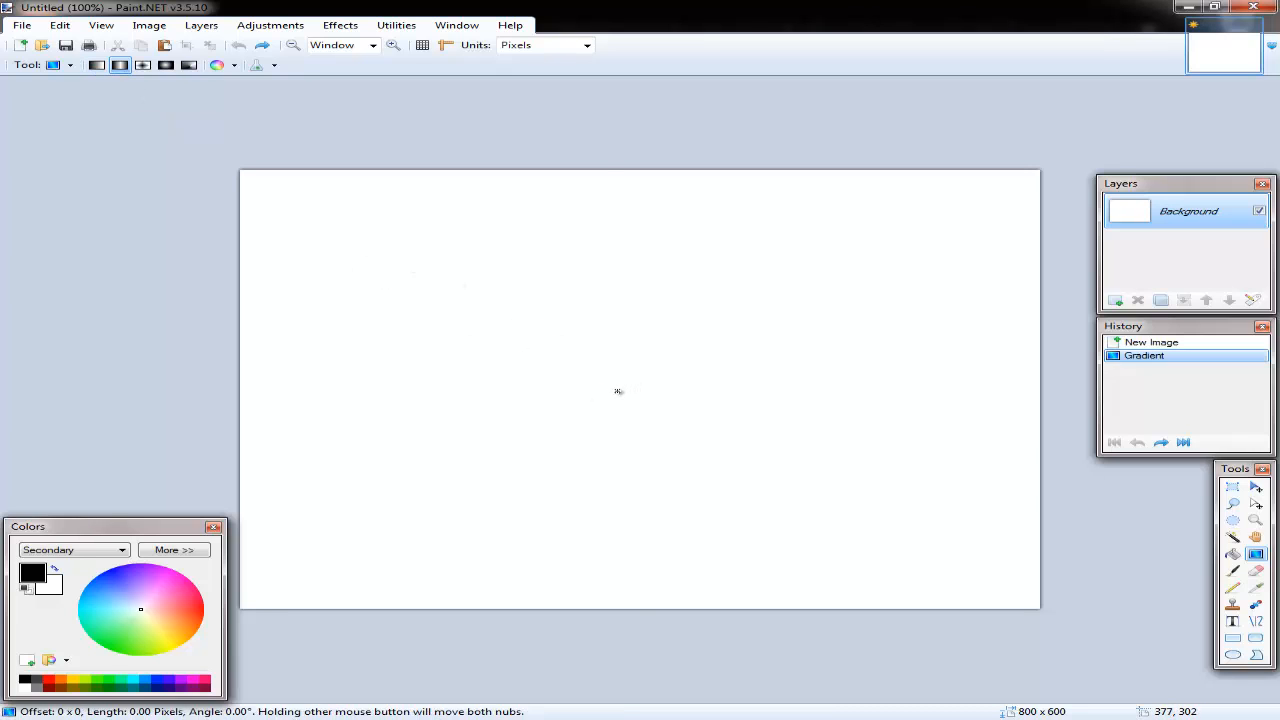
drag(617, 390, 1037, 390)
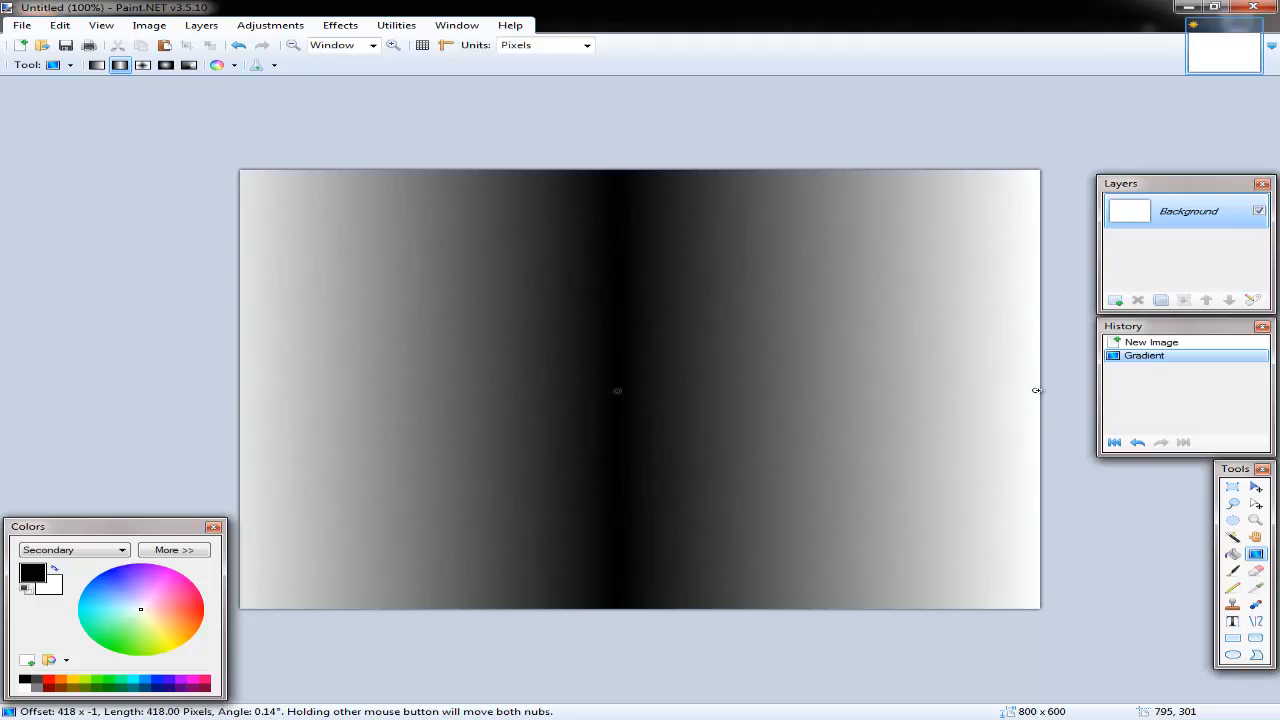
drag(1037, 390, 1015, 427)
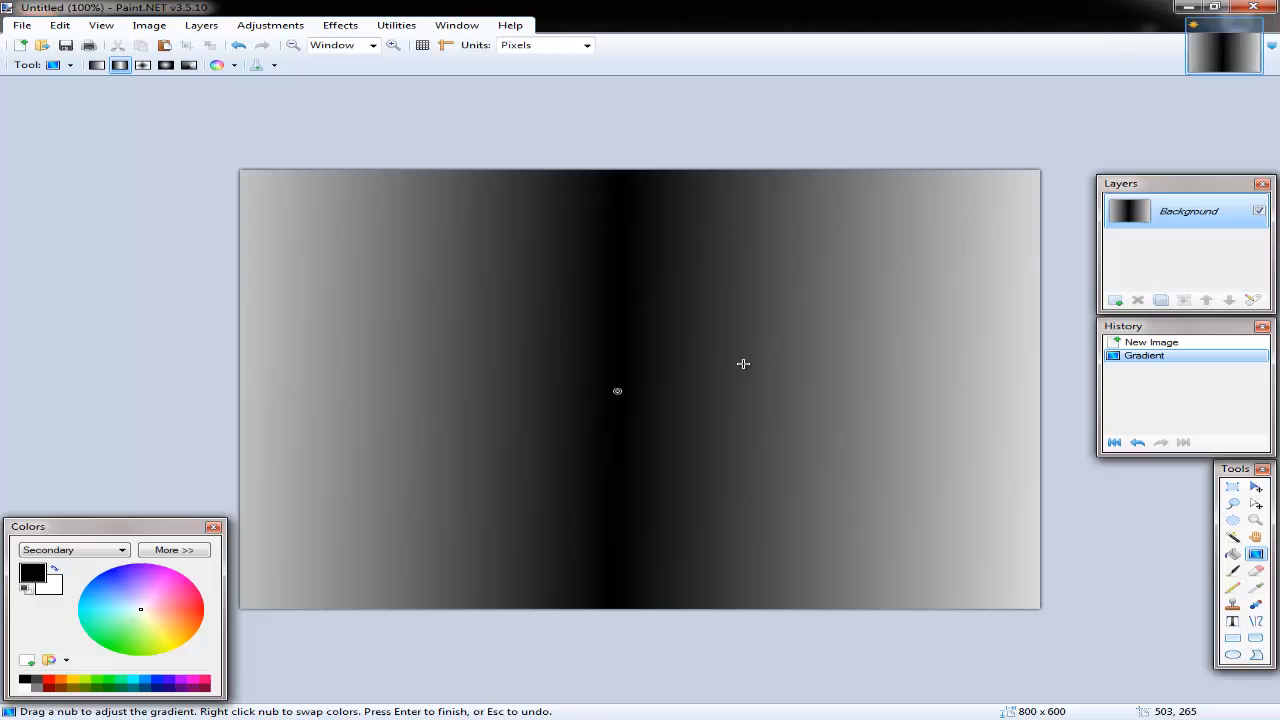
Draw a diamond gradient recentred near the canvas middle, then convert it to a round radial shape.
click(239, 45)
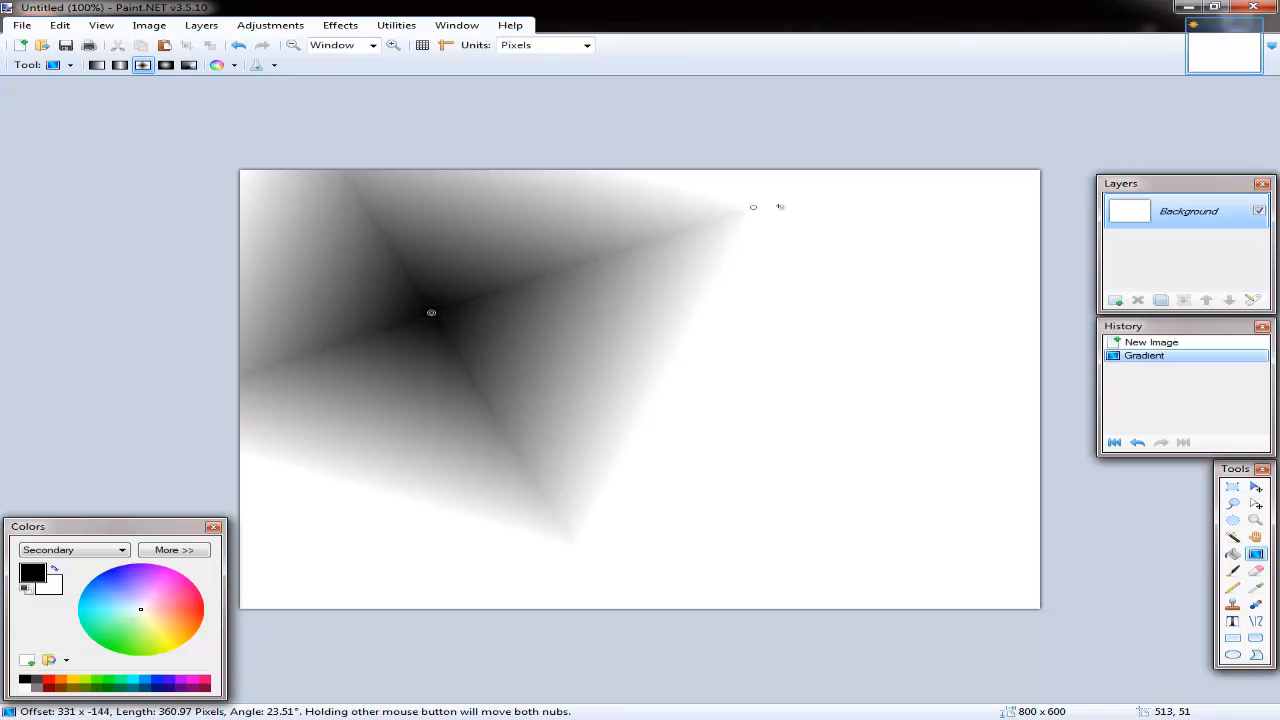
drag(753, 207, 547, 352)
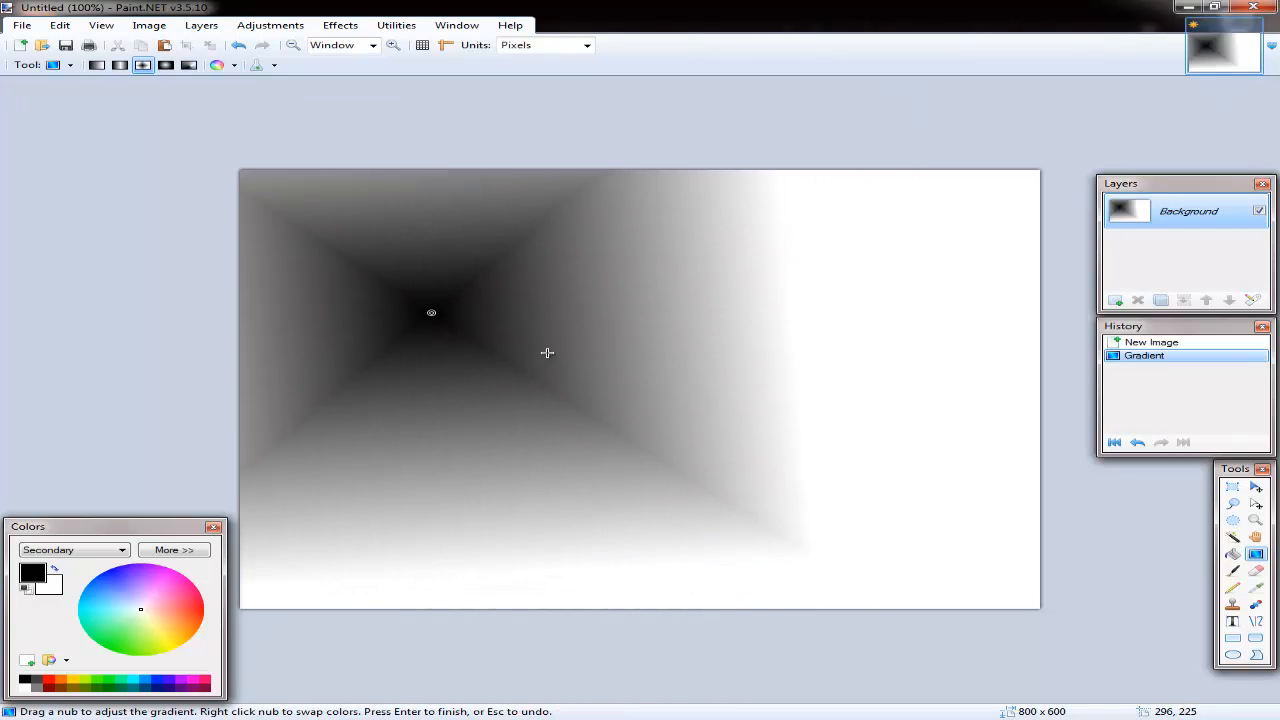
drag(431, 313, 549, 369)
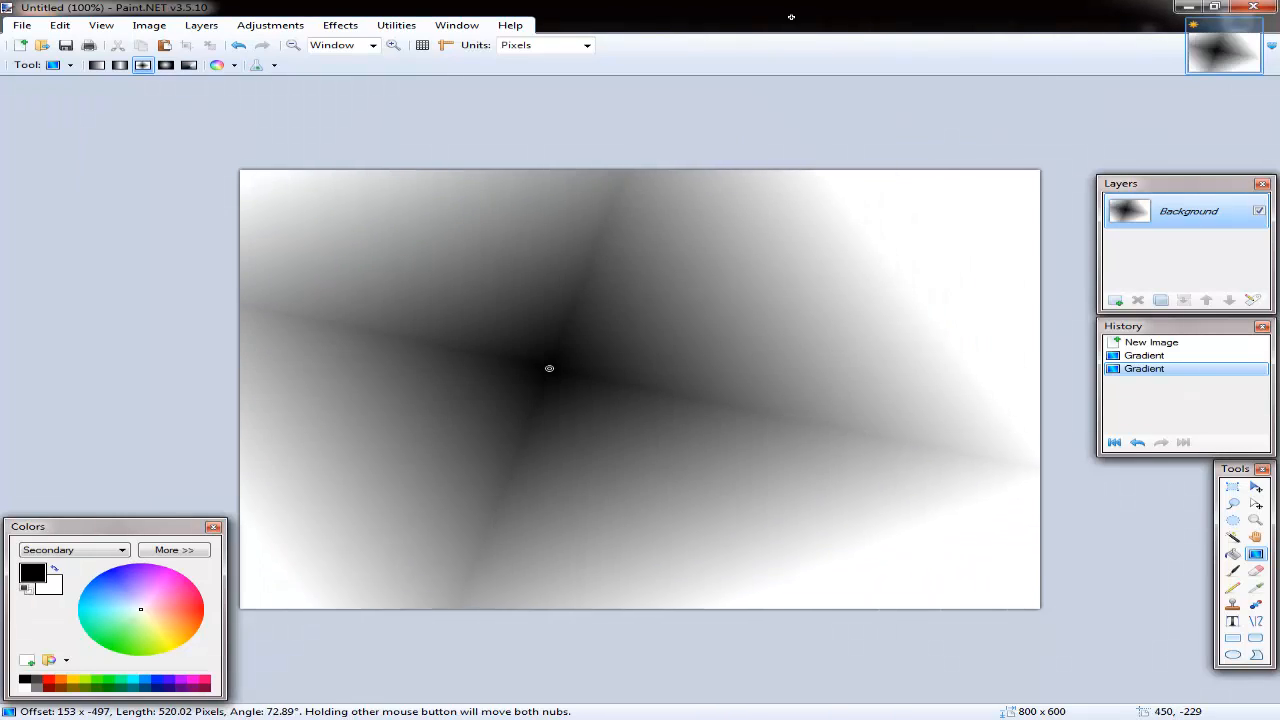
drag(549, 368, 832, 568)
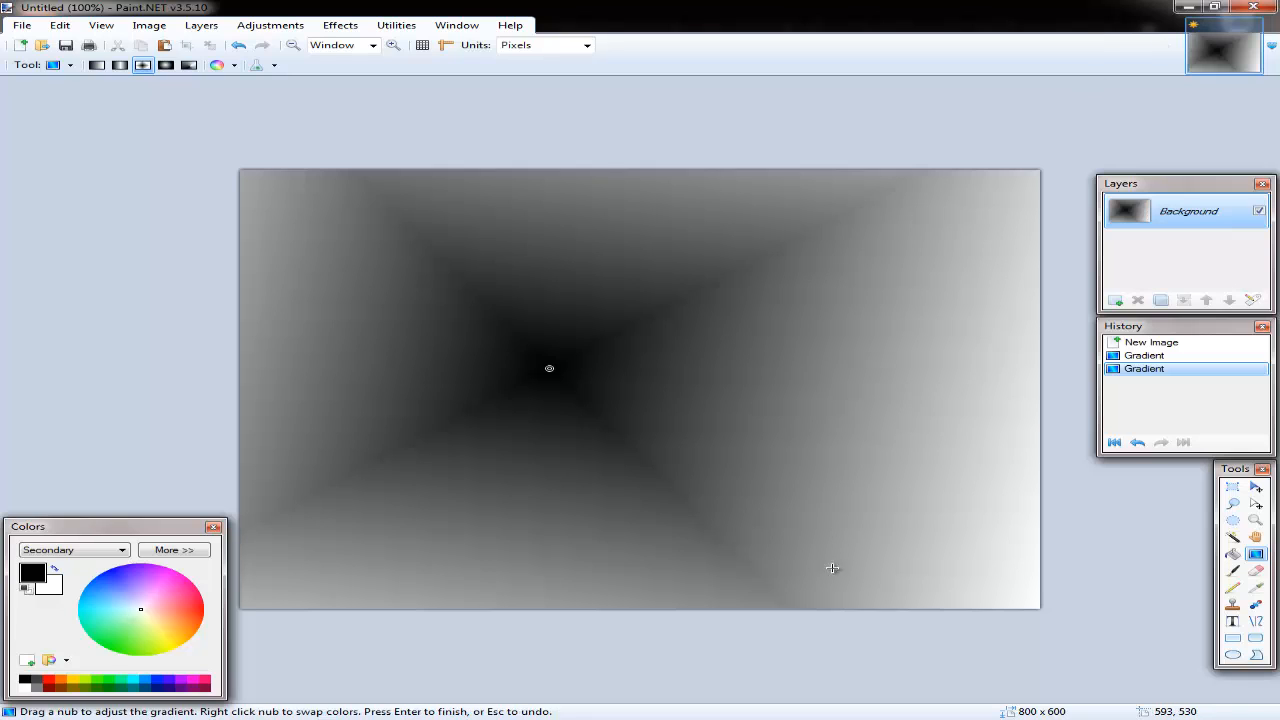
mouse_move(518, 308)
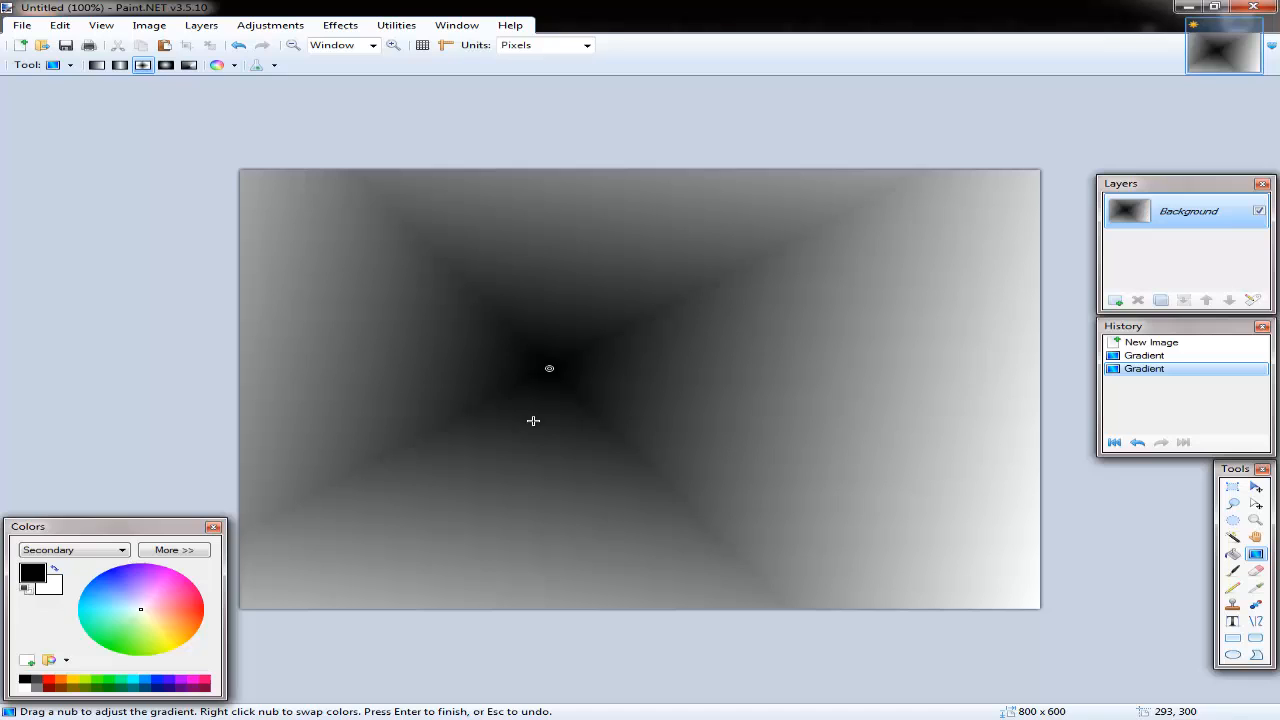
mouse_move(494, 395)
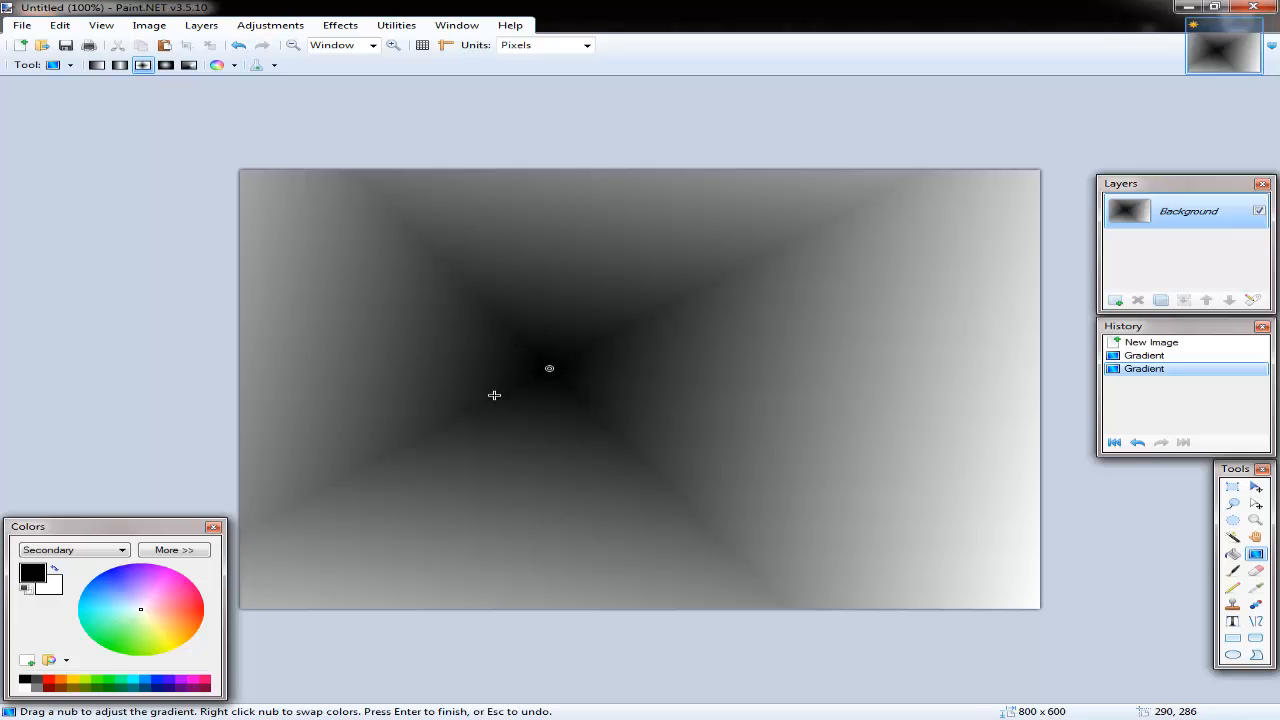
mouse_move(823, 477)
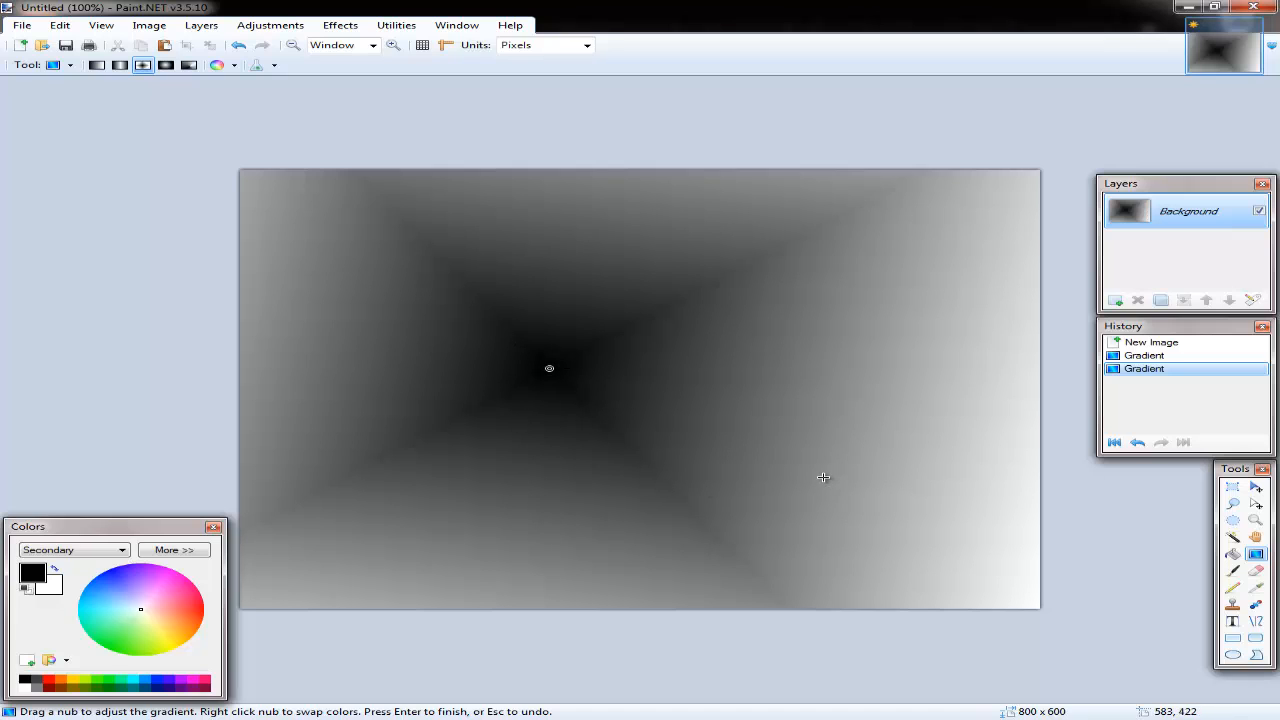
mouse_move(815, 478)
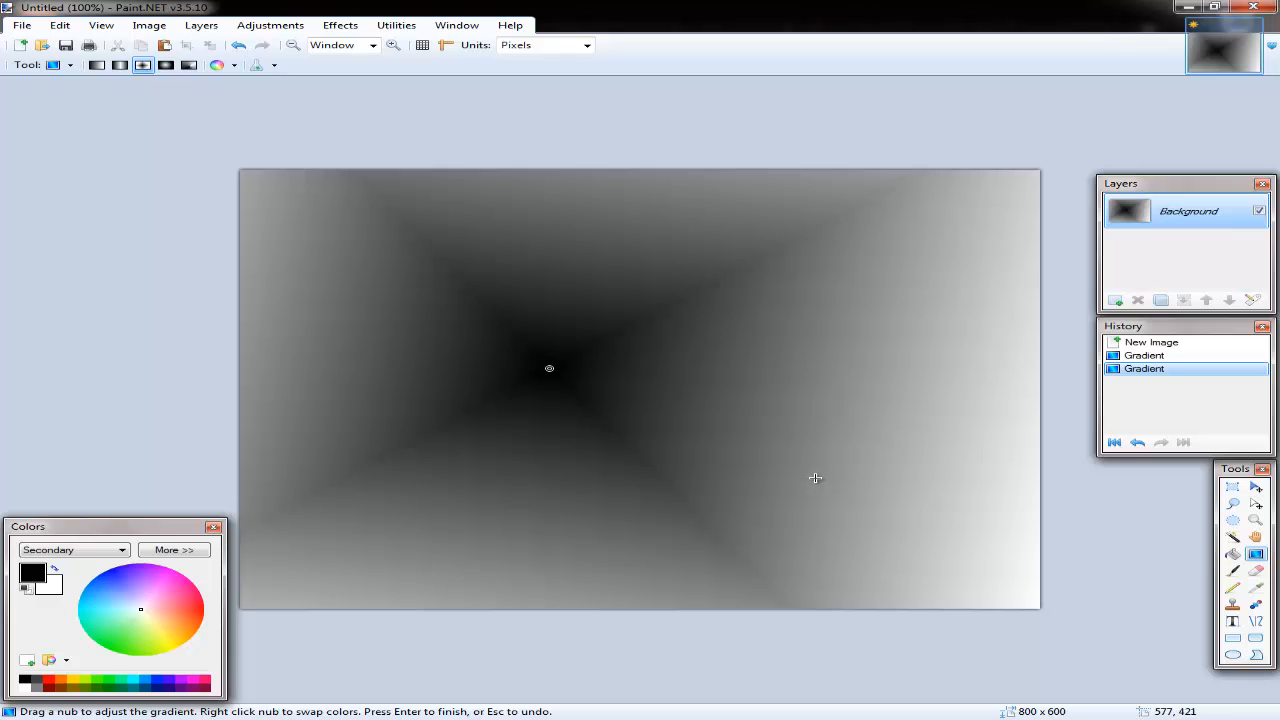
click(165, 64)
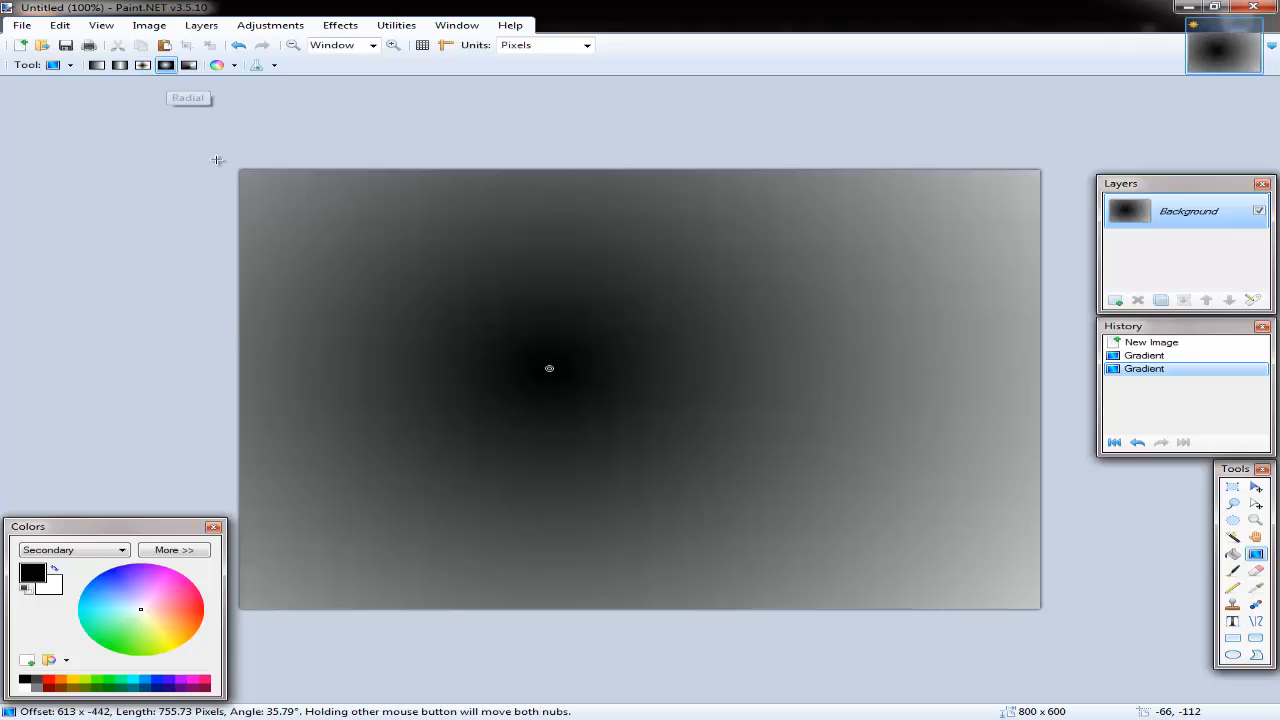
Revert to the blank image and draw a radial gradient, black centre fading outward, re-centred on the canvas.
click(1151, 342)
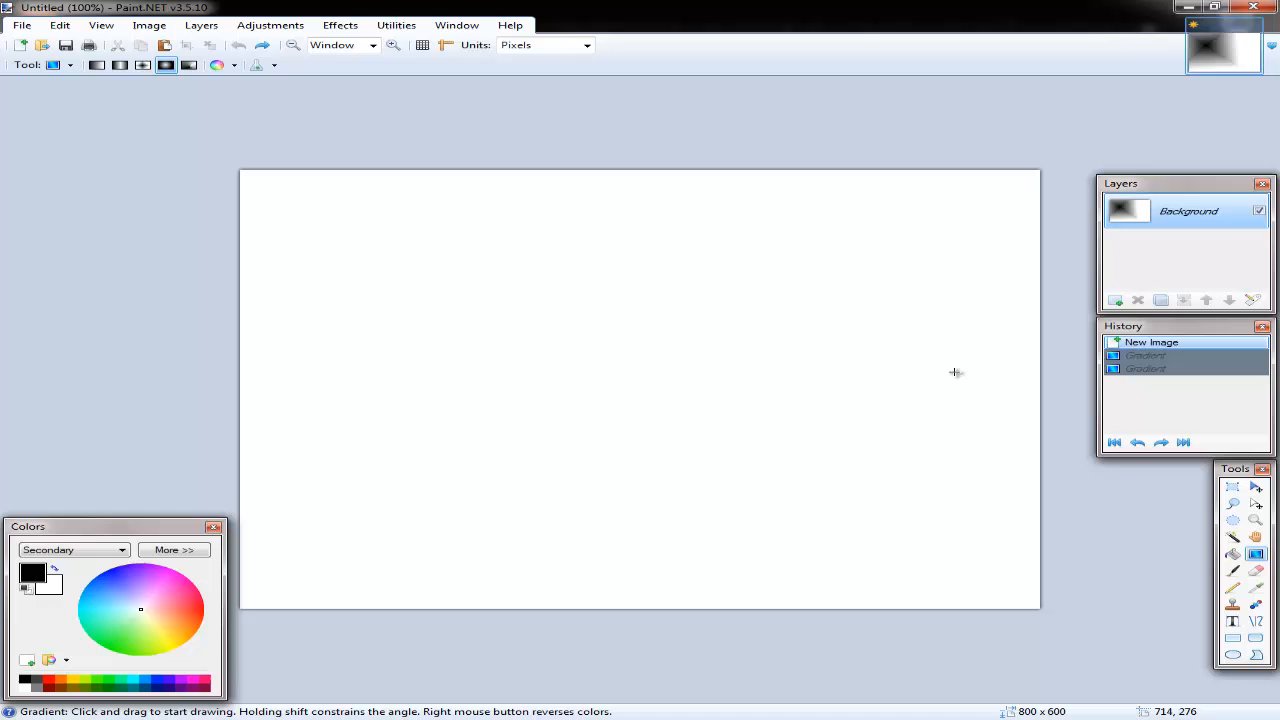
drag(468, 368, 939, 198)
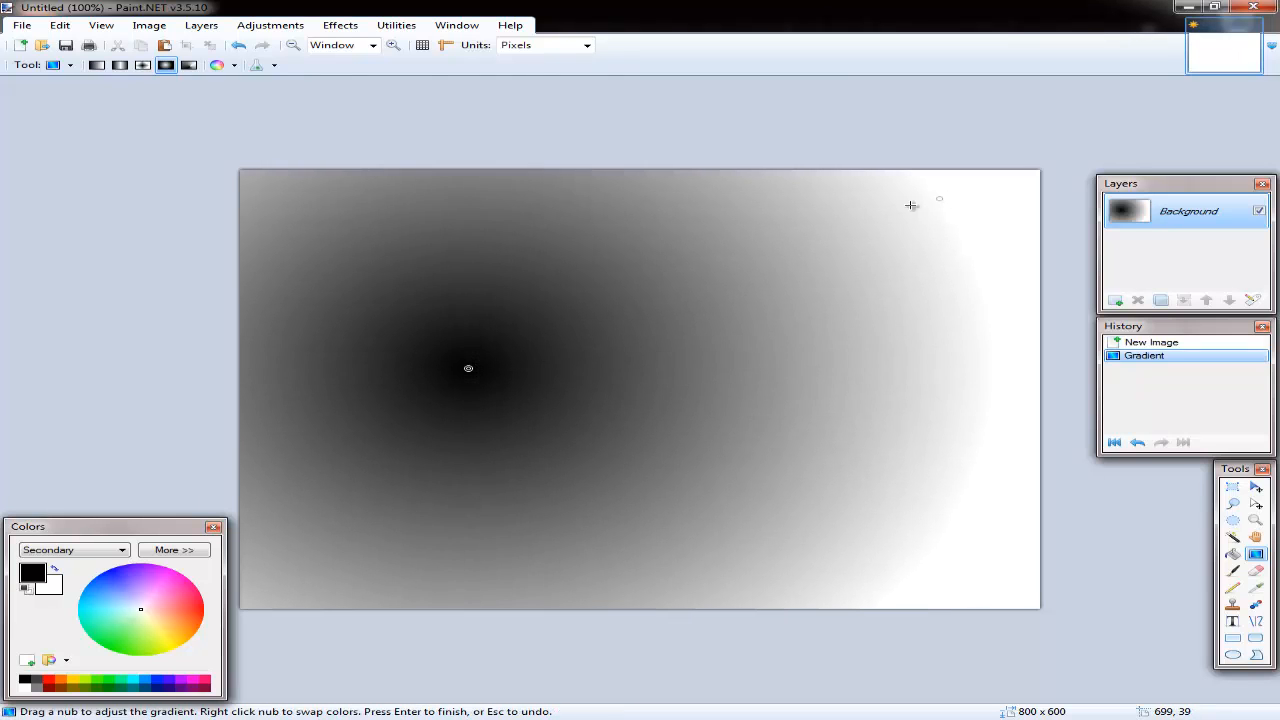
drag(468, 368, 575, 394)
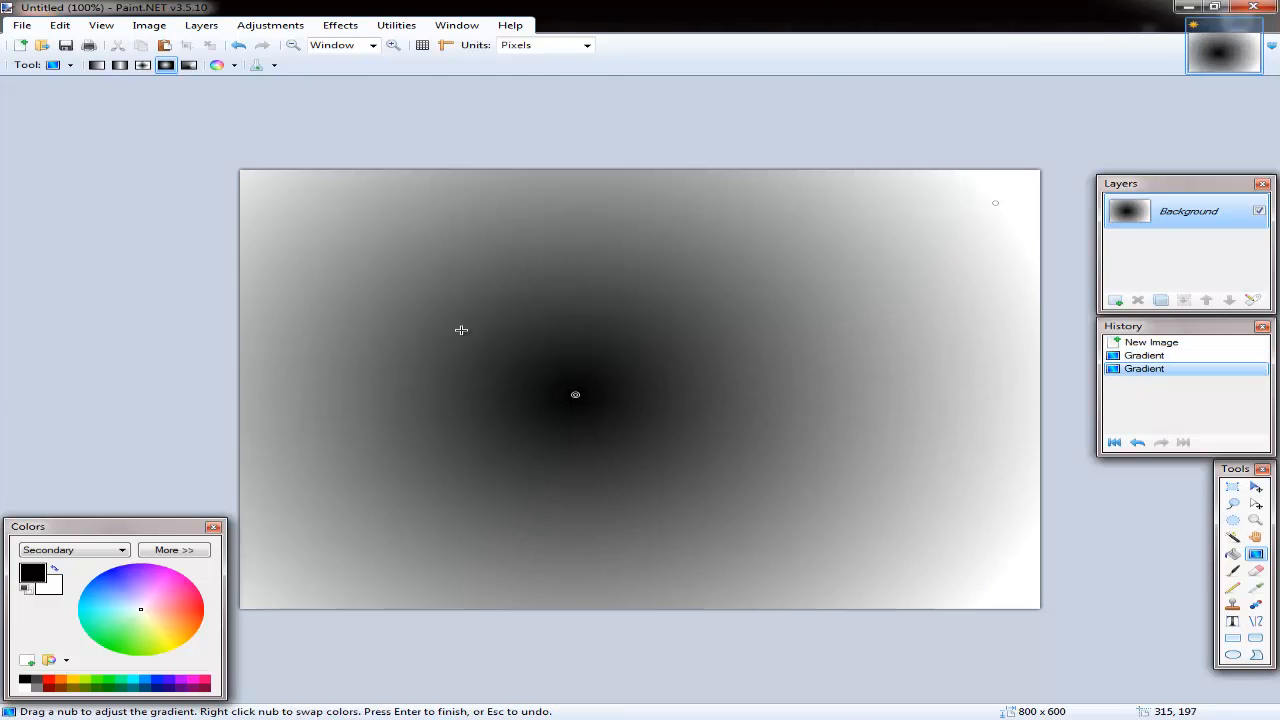
drag(575, 394, 373, 355)
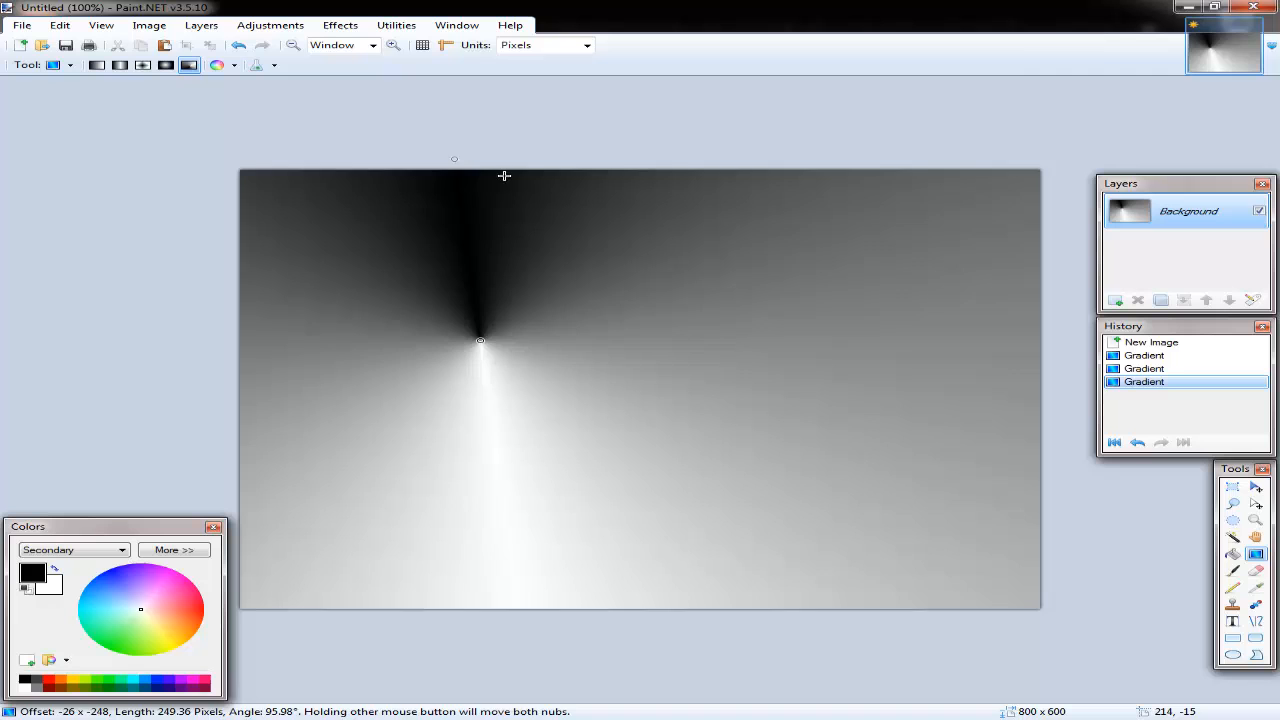
Draw several conical gradients aimed at the top edge, then discard them all back to the blank canvas.
drag(480, 340, 633, 293)
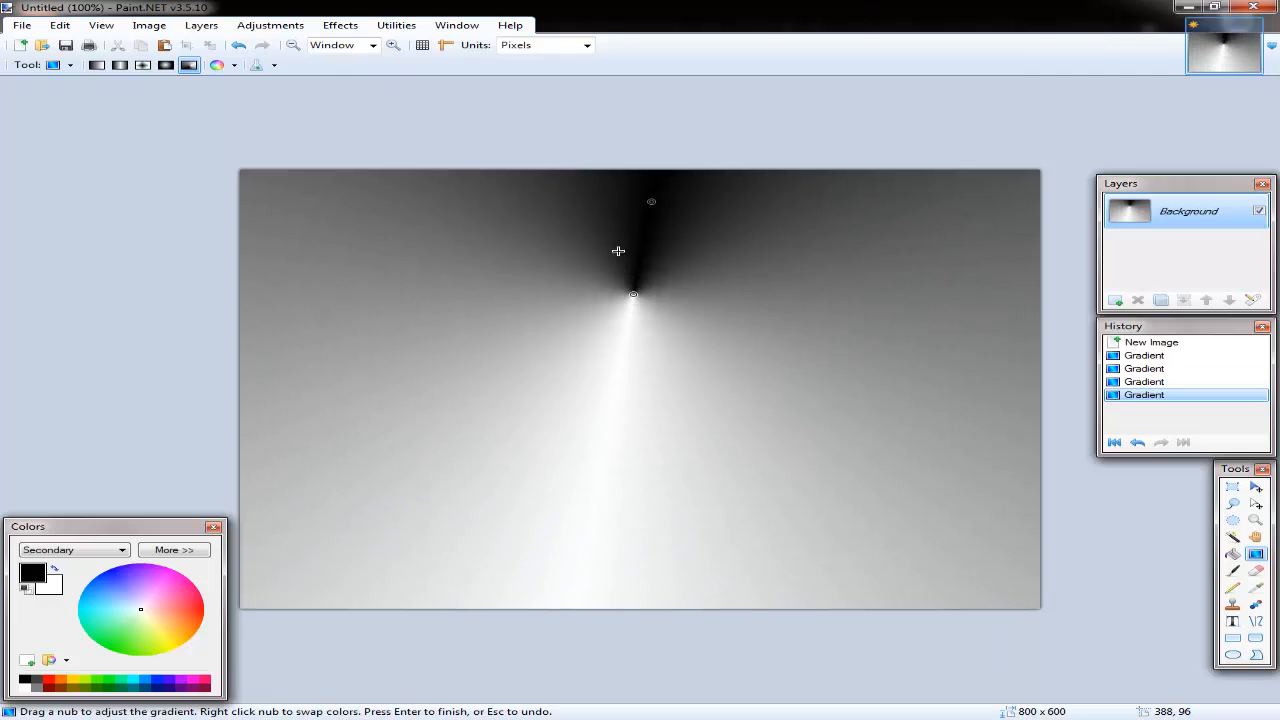
drag(651, 201, 626, 238)
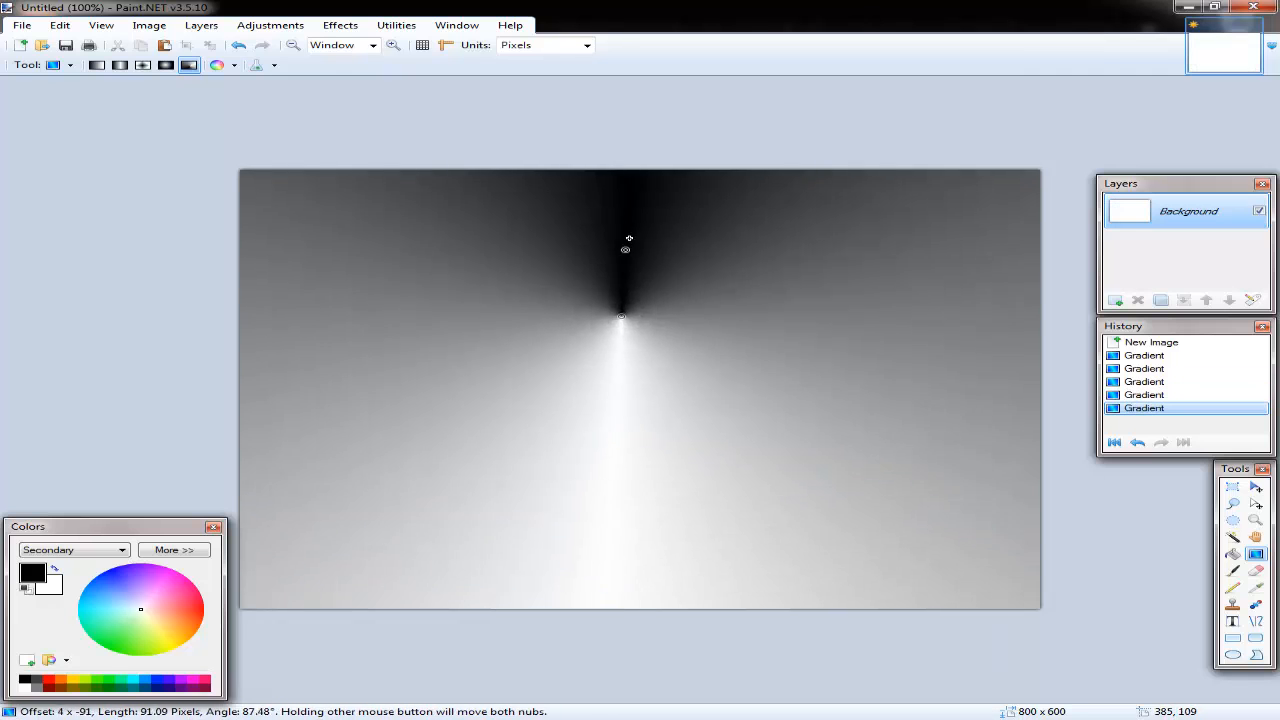
drag(628, 238, 620, 174)
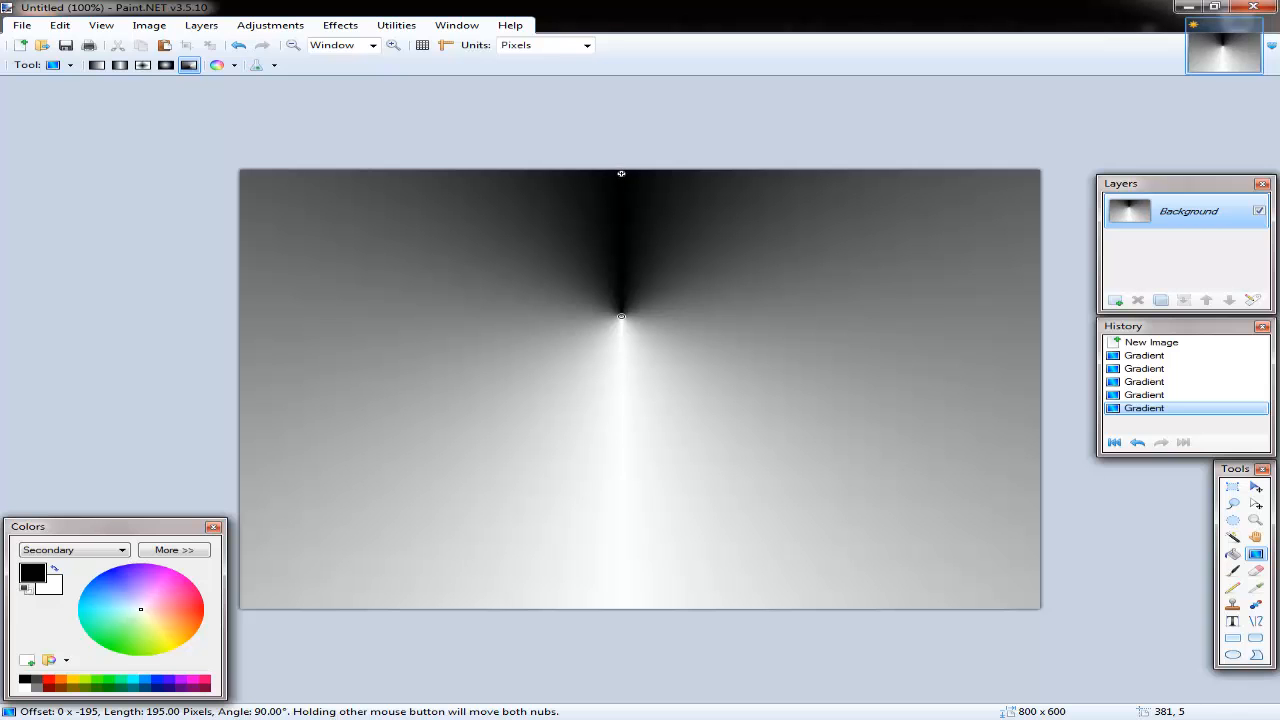
drag(620, 317, 632, 428)
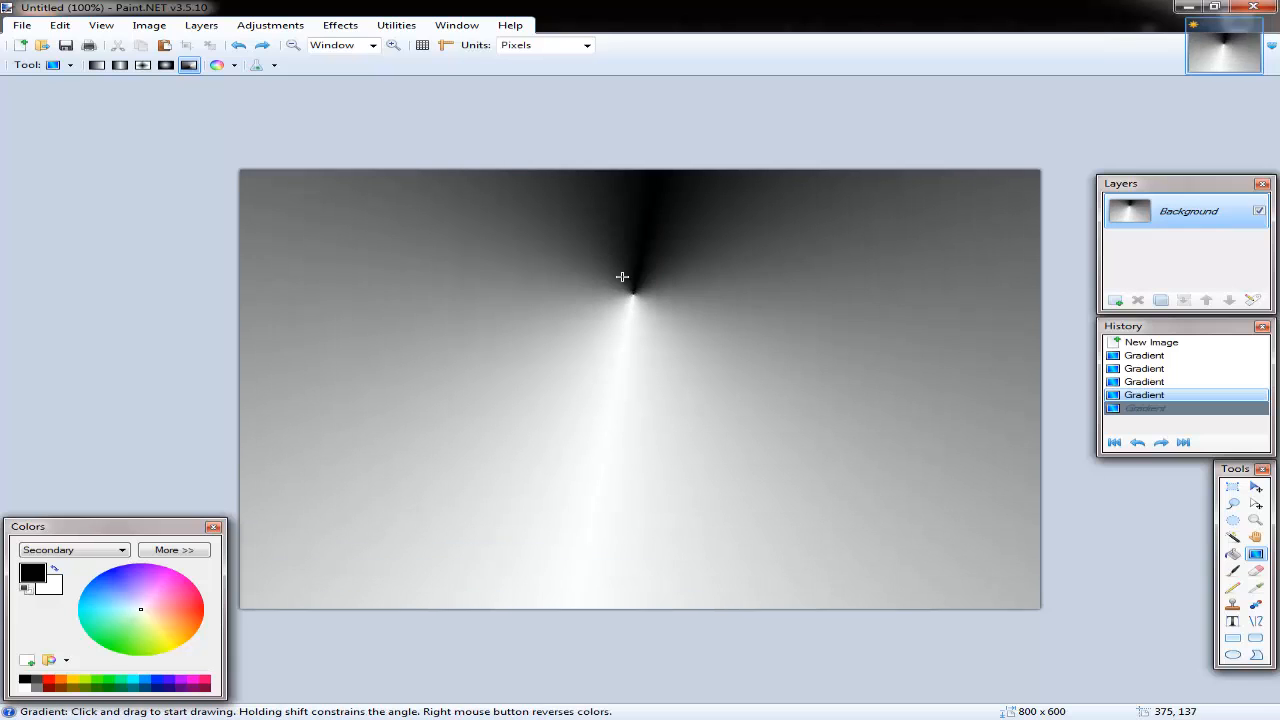
click(1150, 342)
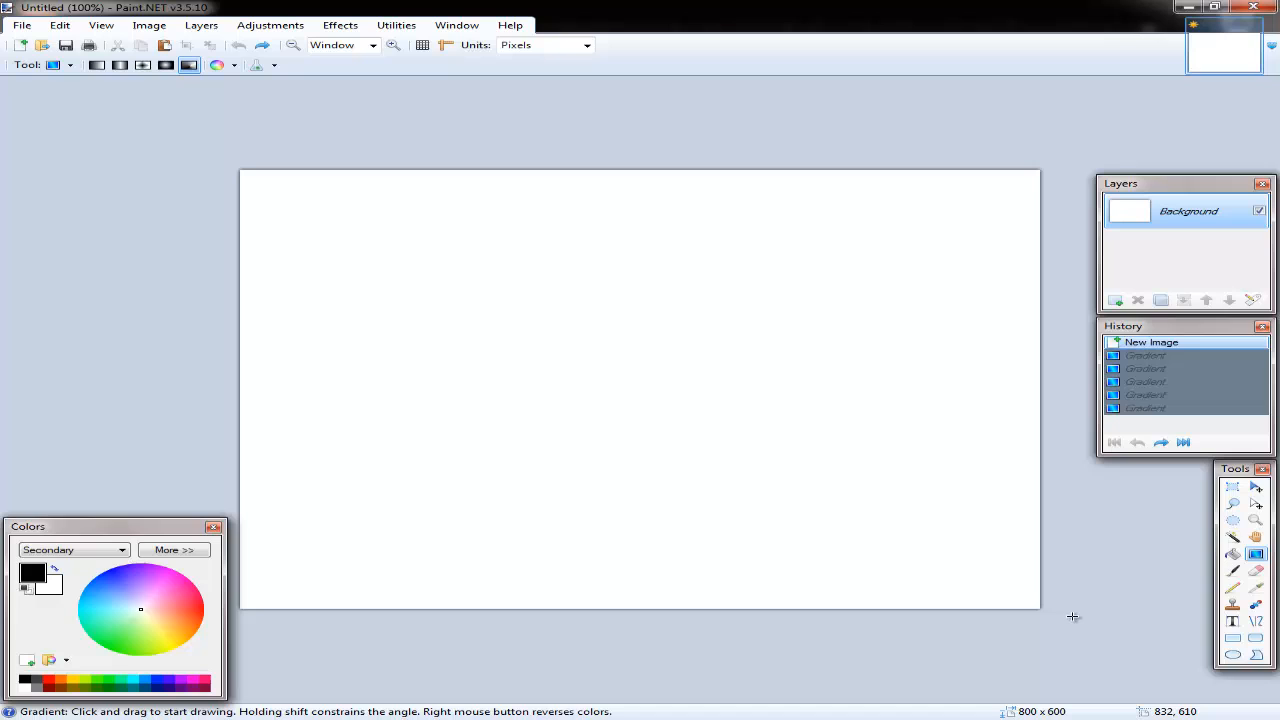
mouse_move(316, 217)
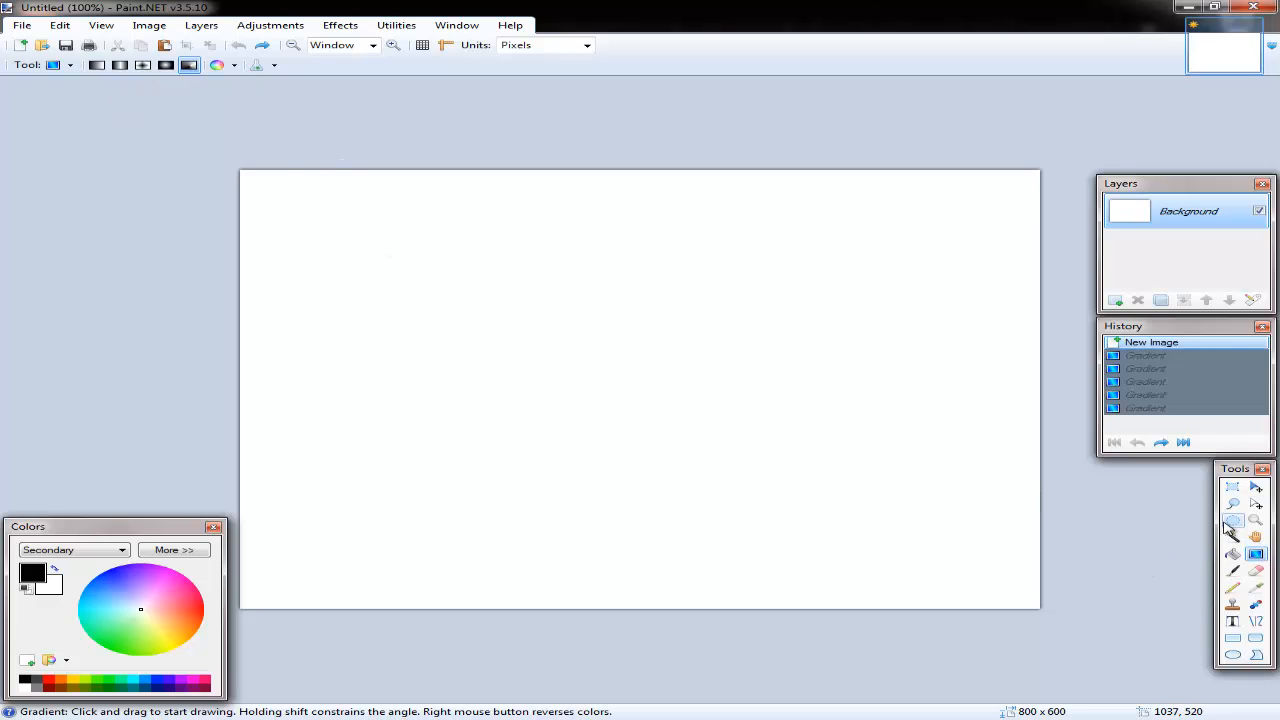
mouse_move(1115, 300)
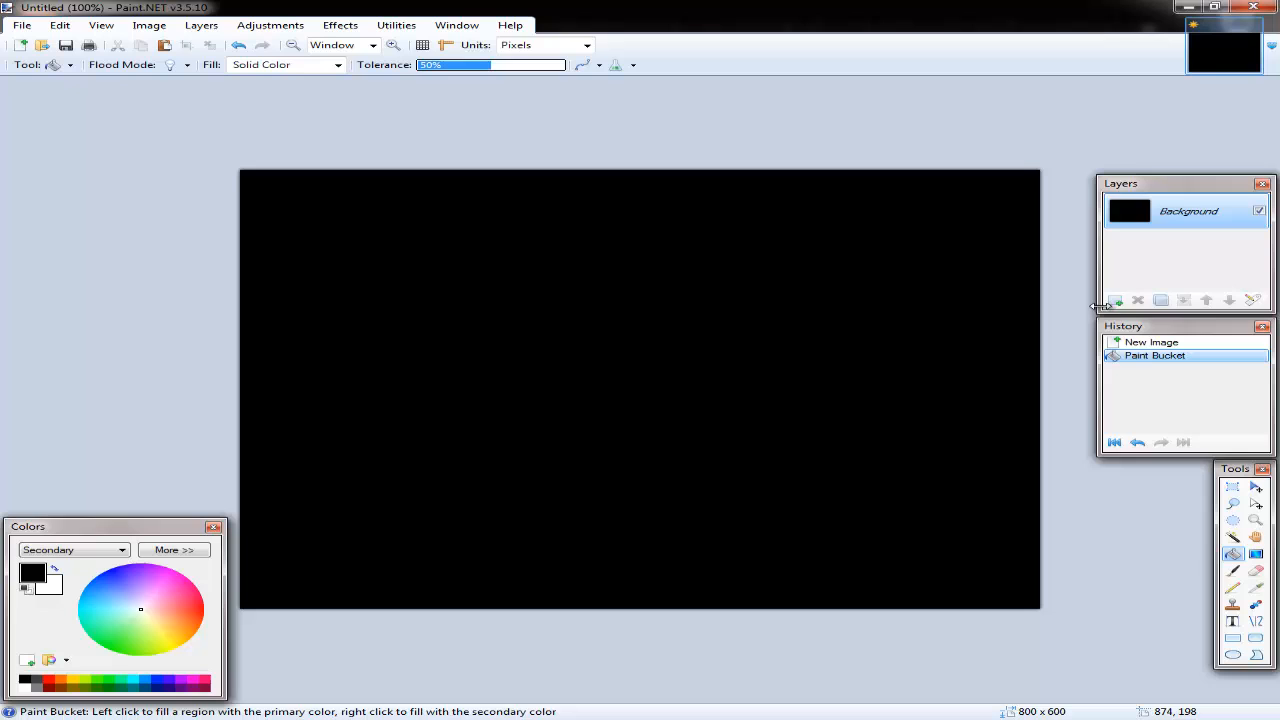
Add Layer 2 with a diagonal reflected black-and-white gradient, then add a third empty layer.
click(1116, 300)
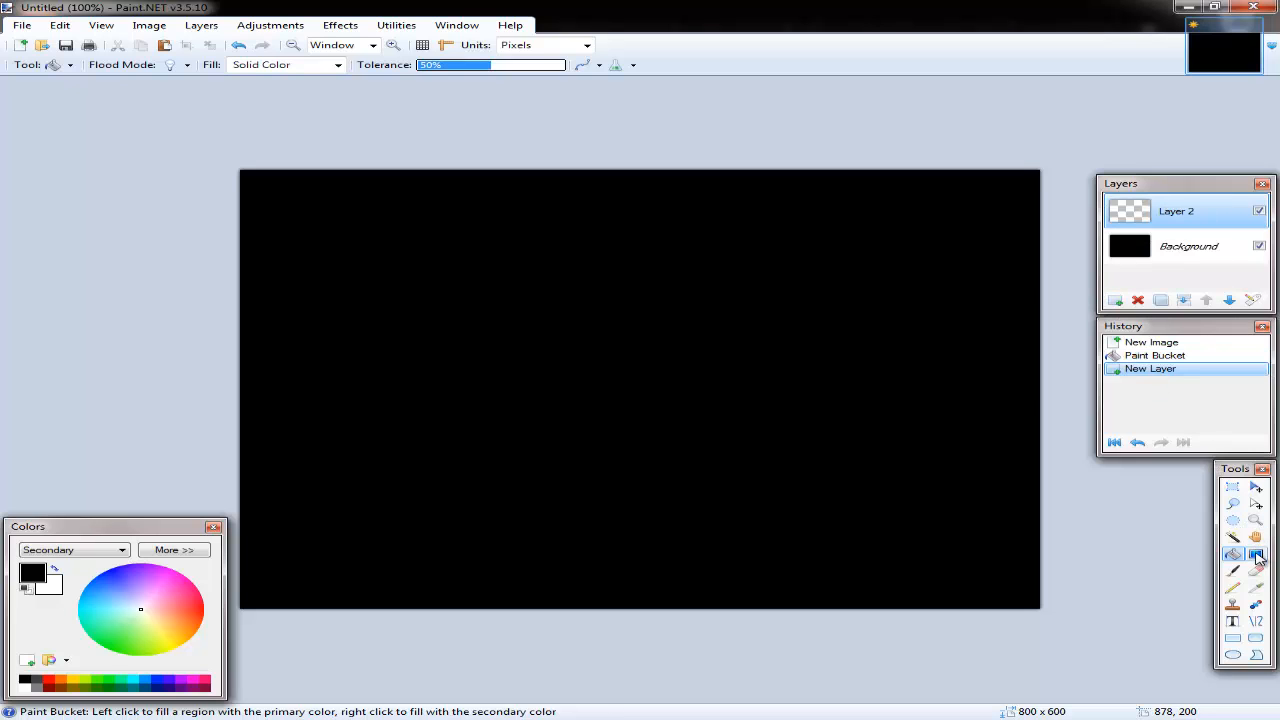
click(1256, 554)
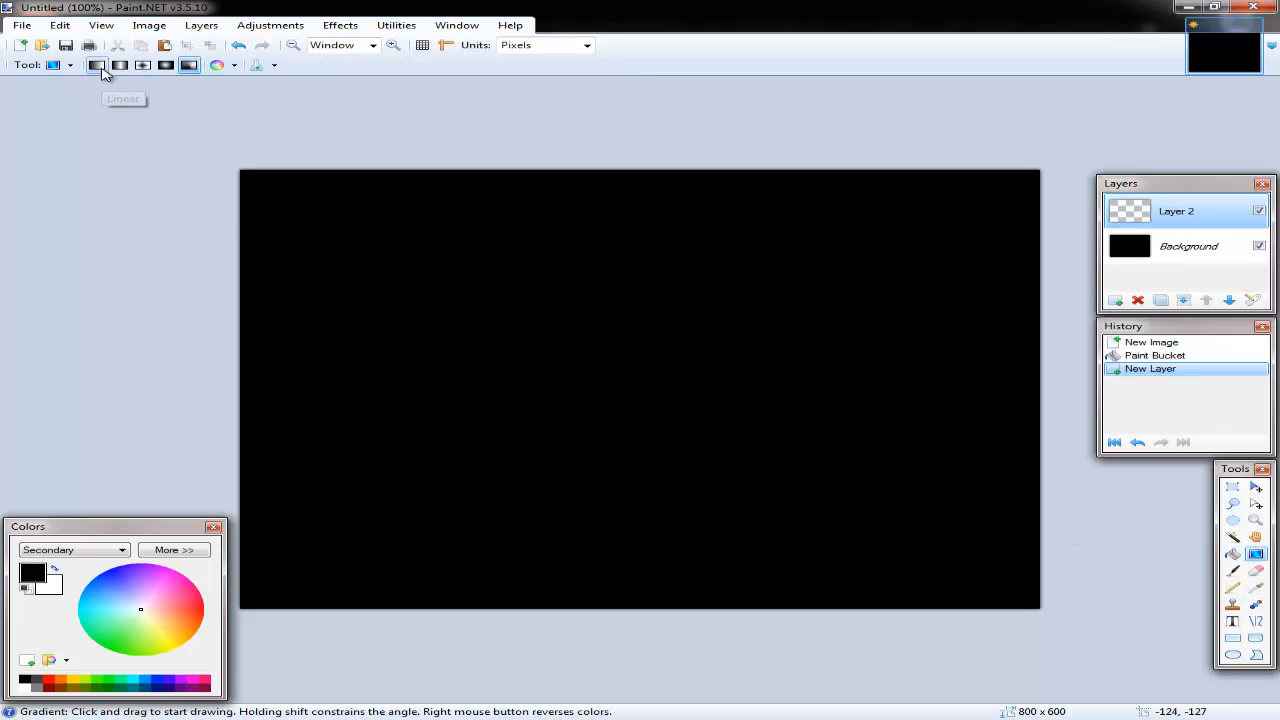
click(120, 64)
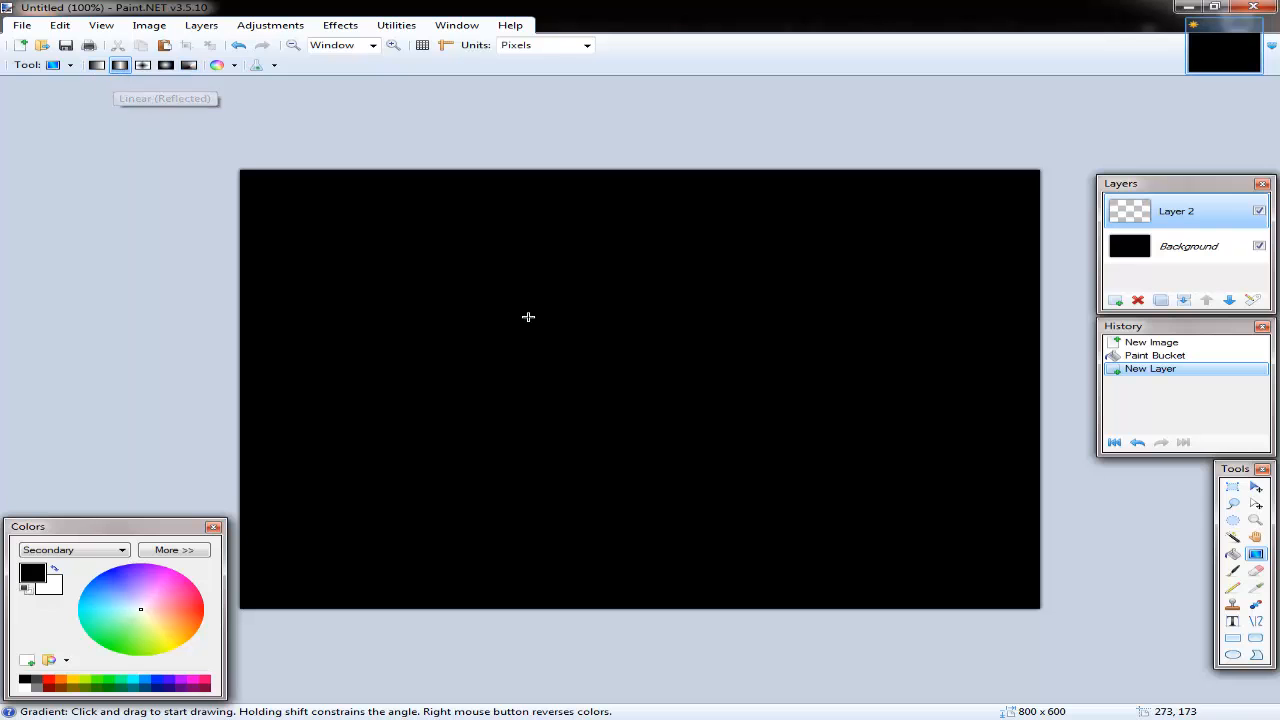
drag(527, 317, 902, 657)
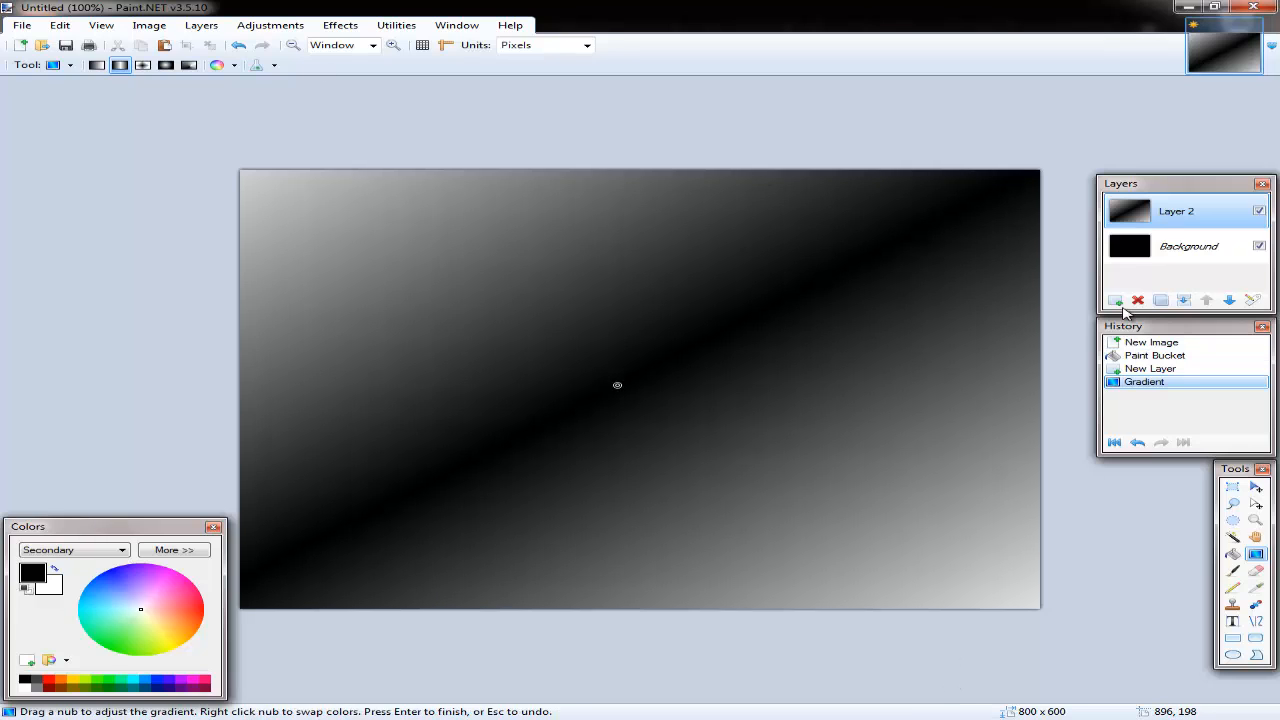
click(1115, 300)
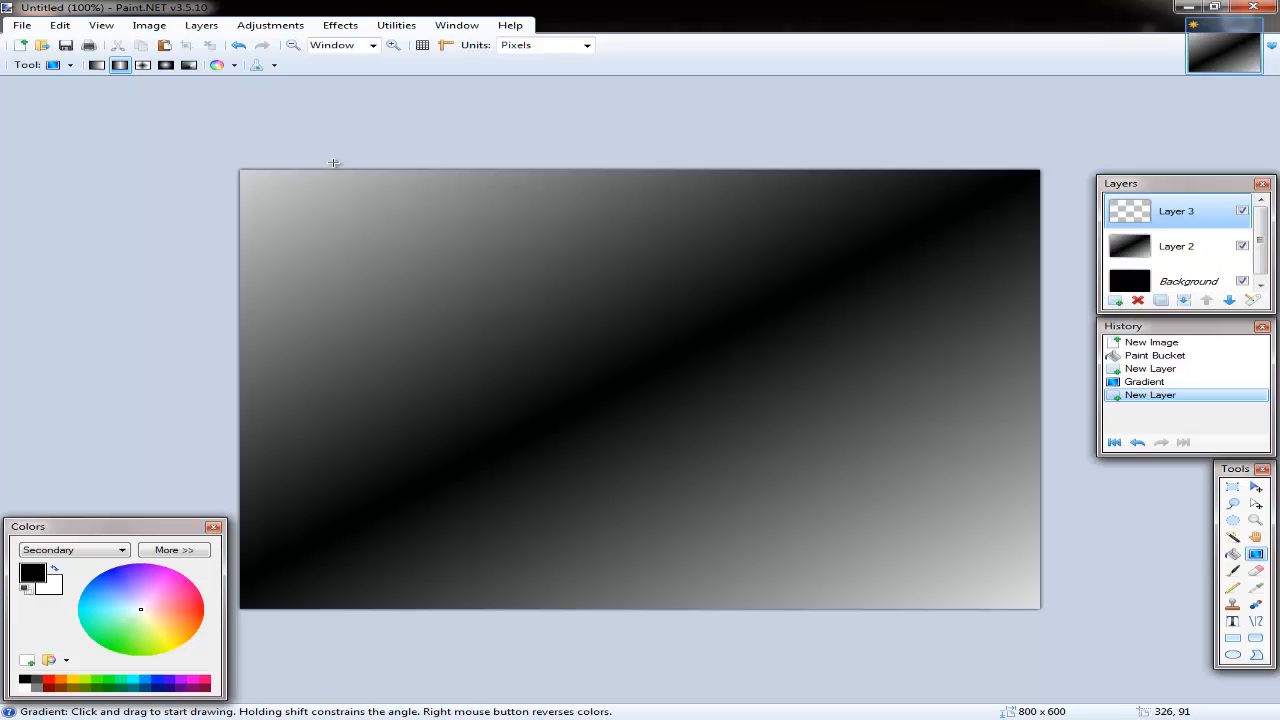
mouse_move(627, 378)
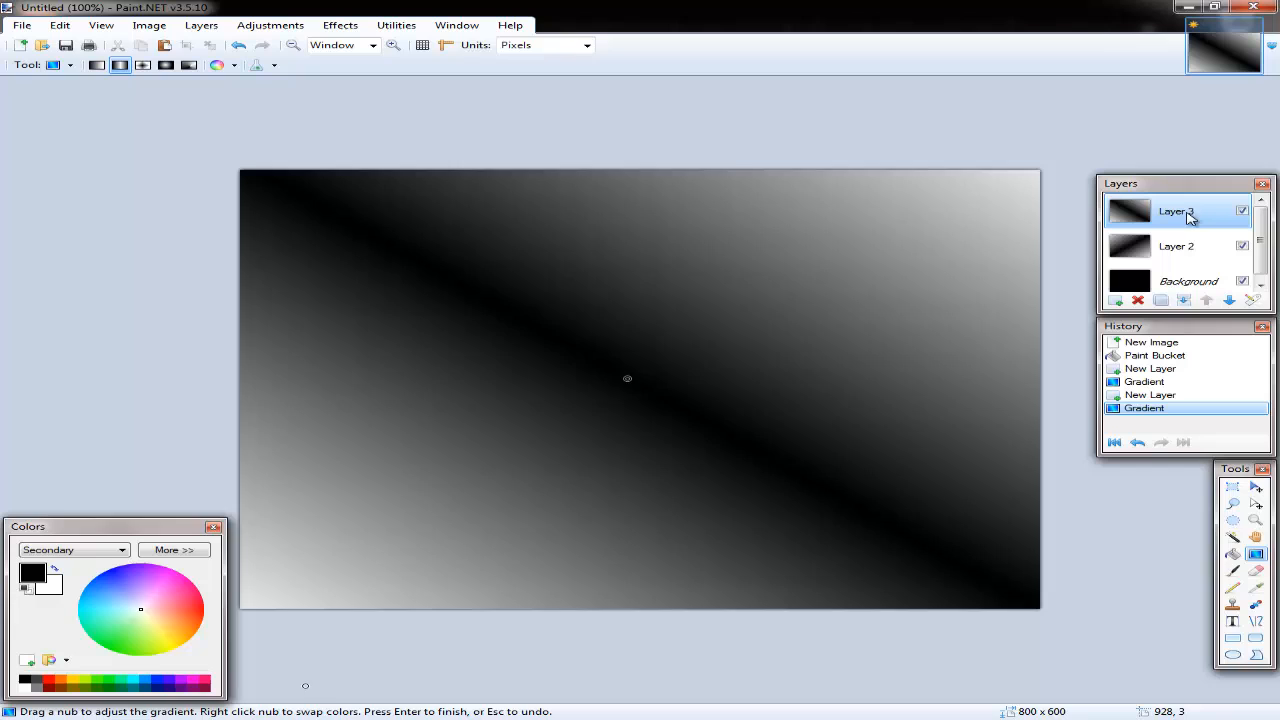
Give Layer 3 a darkening blend mode so the two gradients combine into a dark X.
click(679, 372)
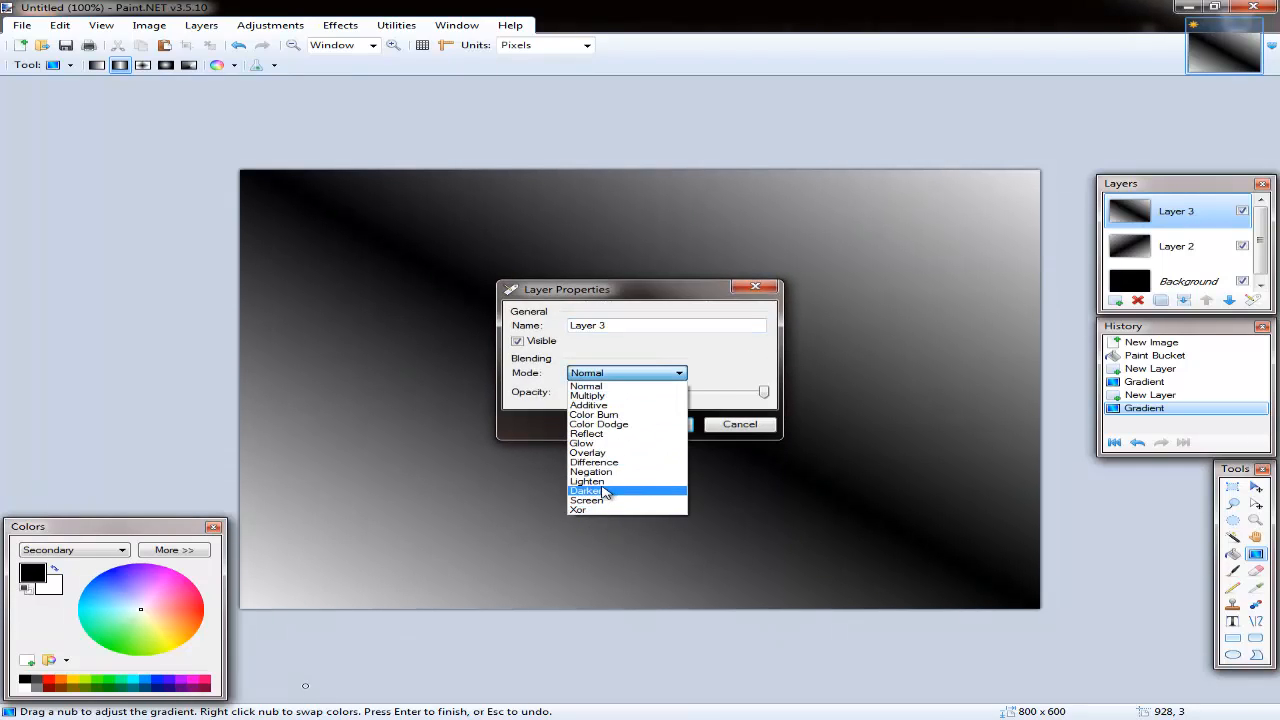
click(589, 490)
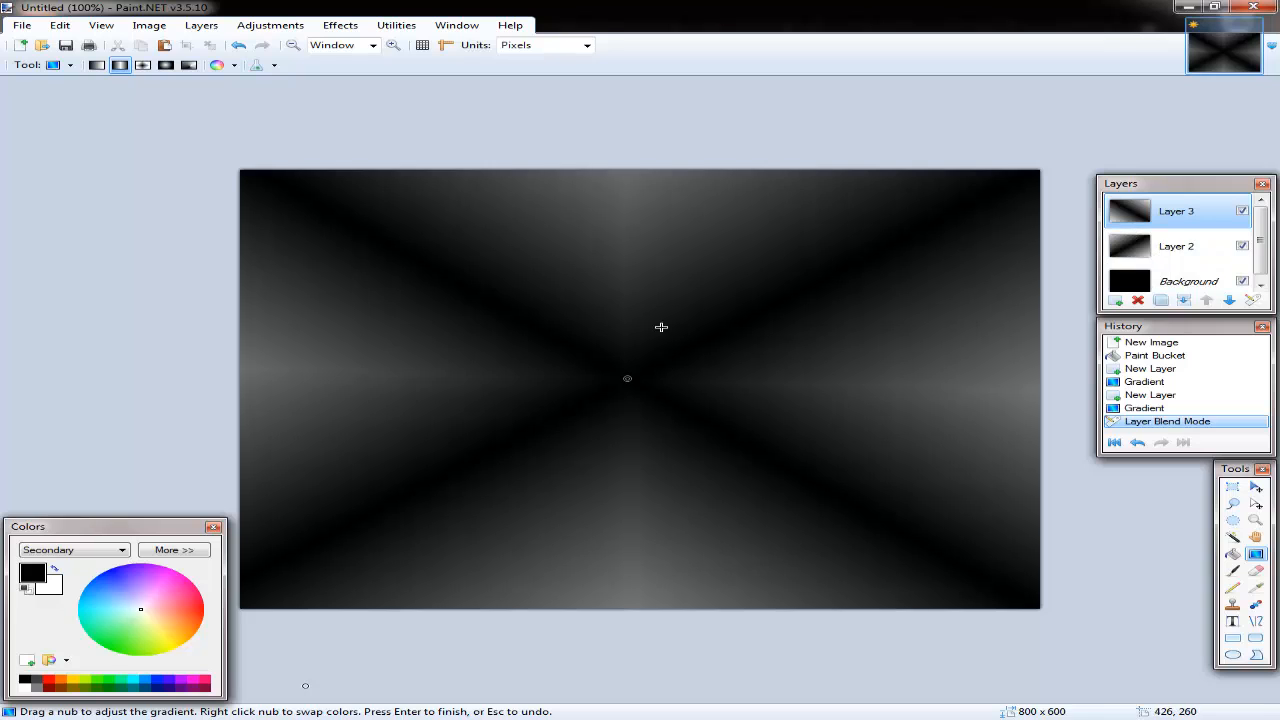
mouse_move(569, 318)
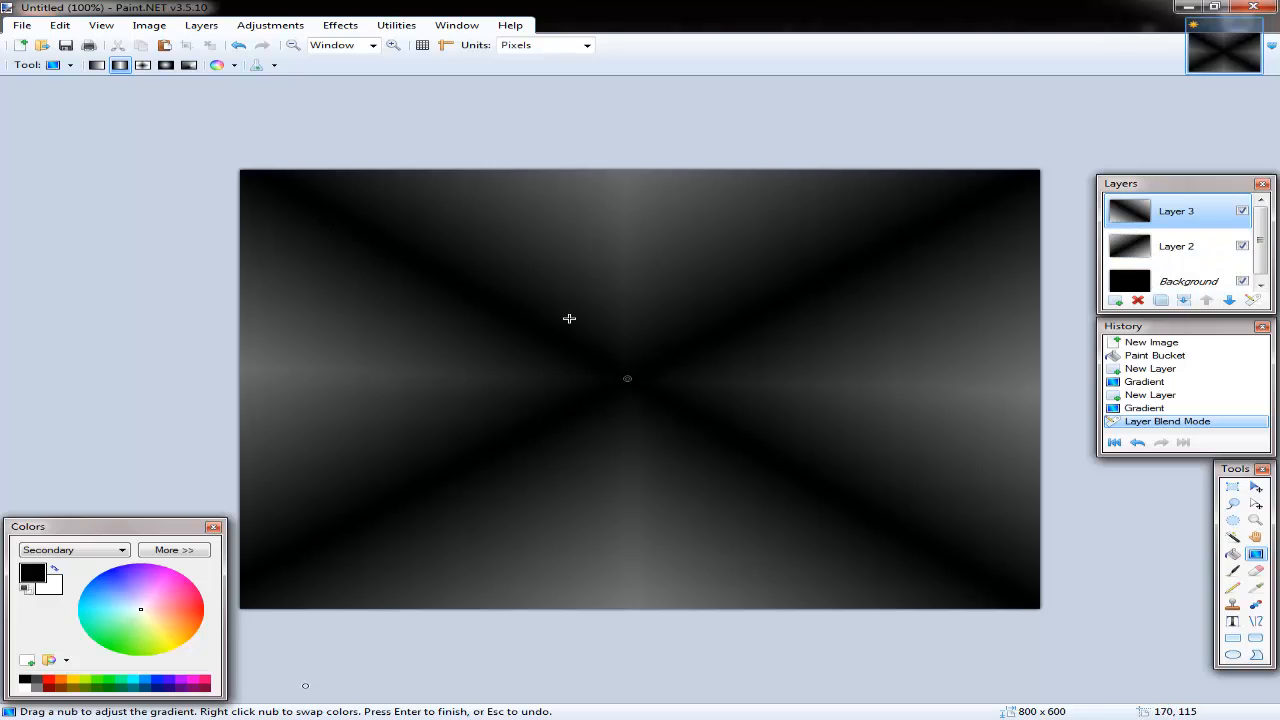
mouse_move(480, 435)
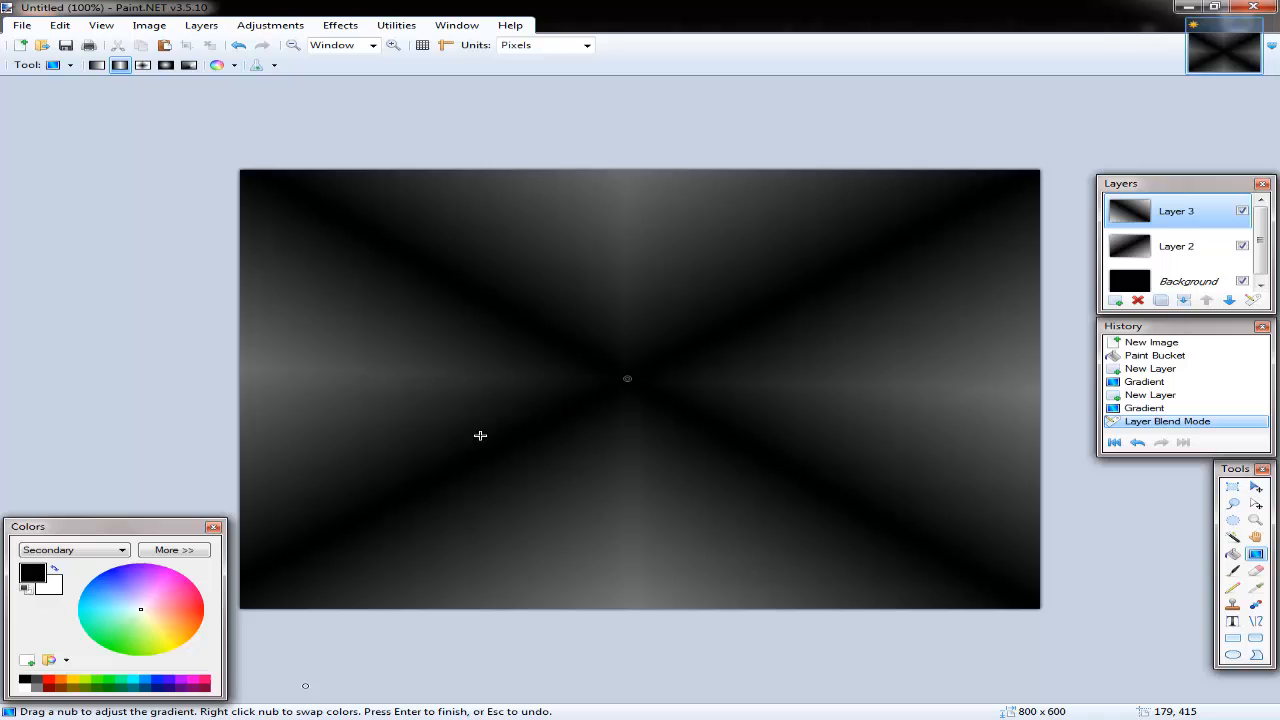
mouse_move(953, 390)
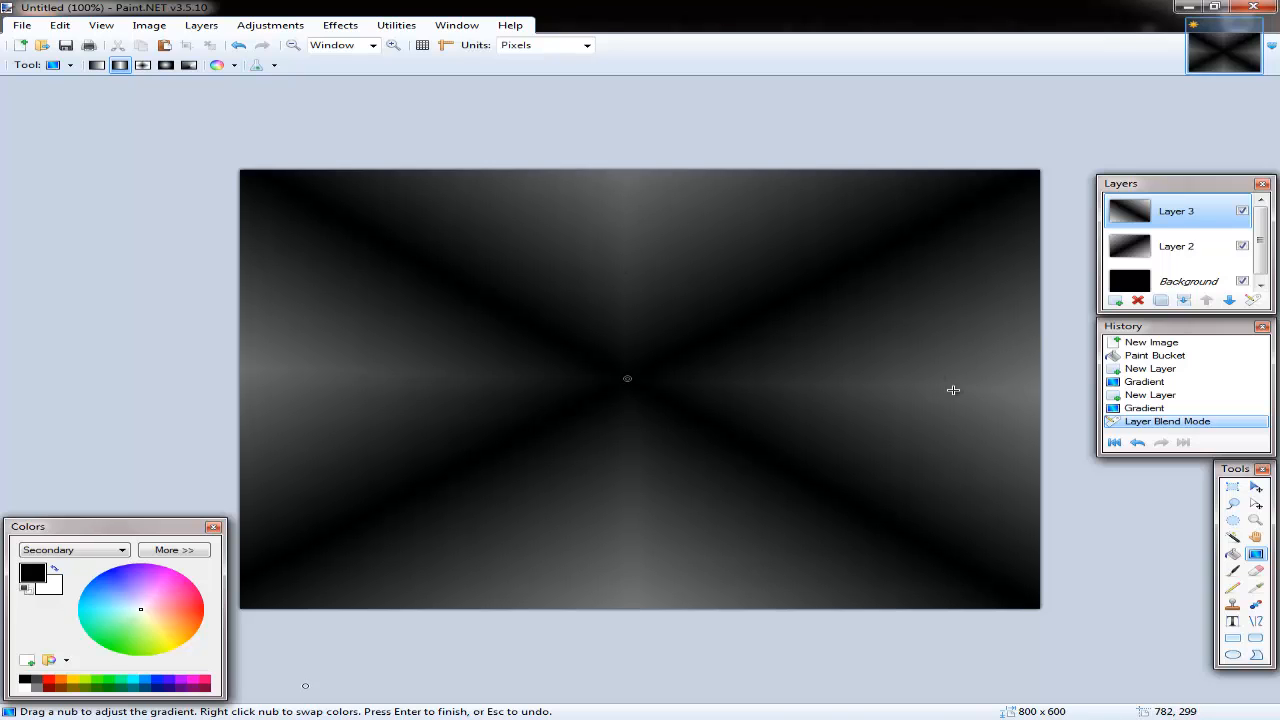
mouse_move(690, 192)
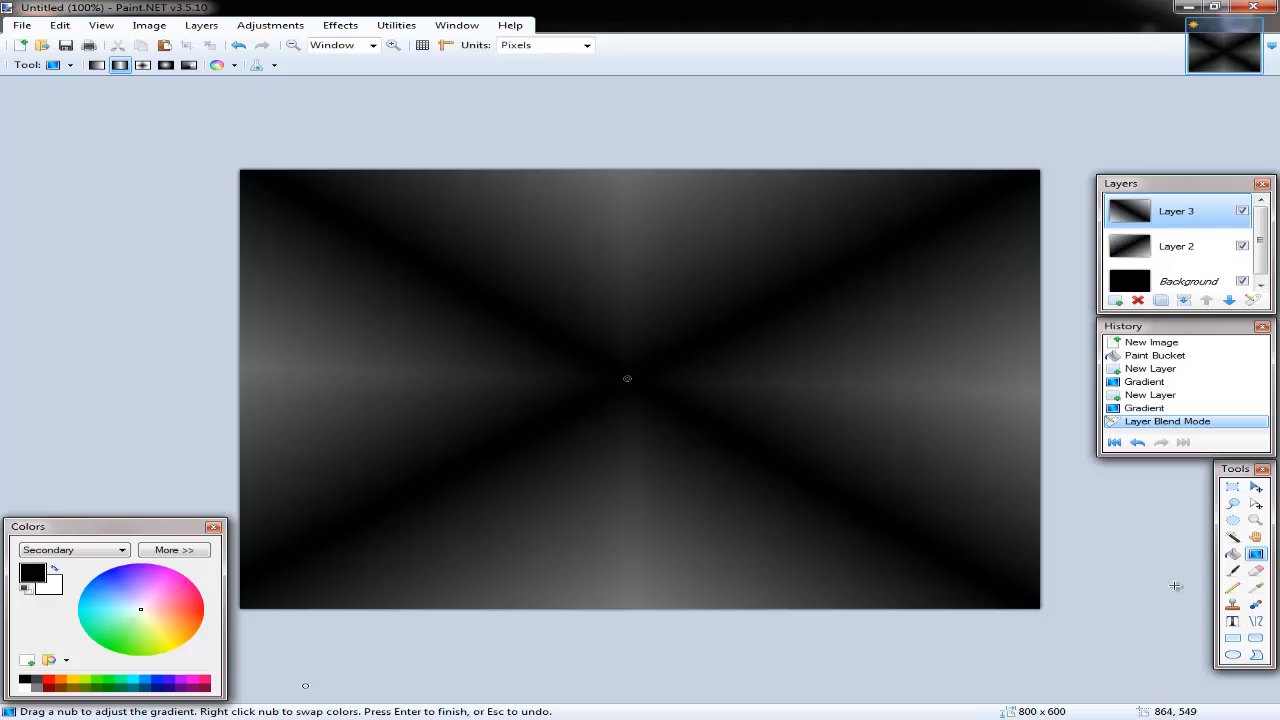
mouse_move(605, 580)
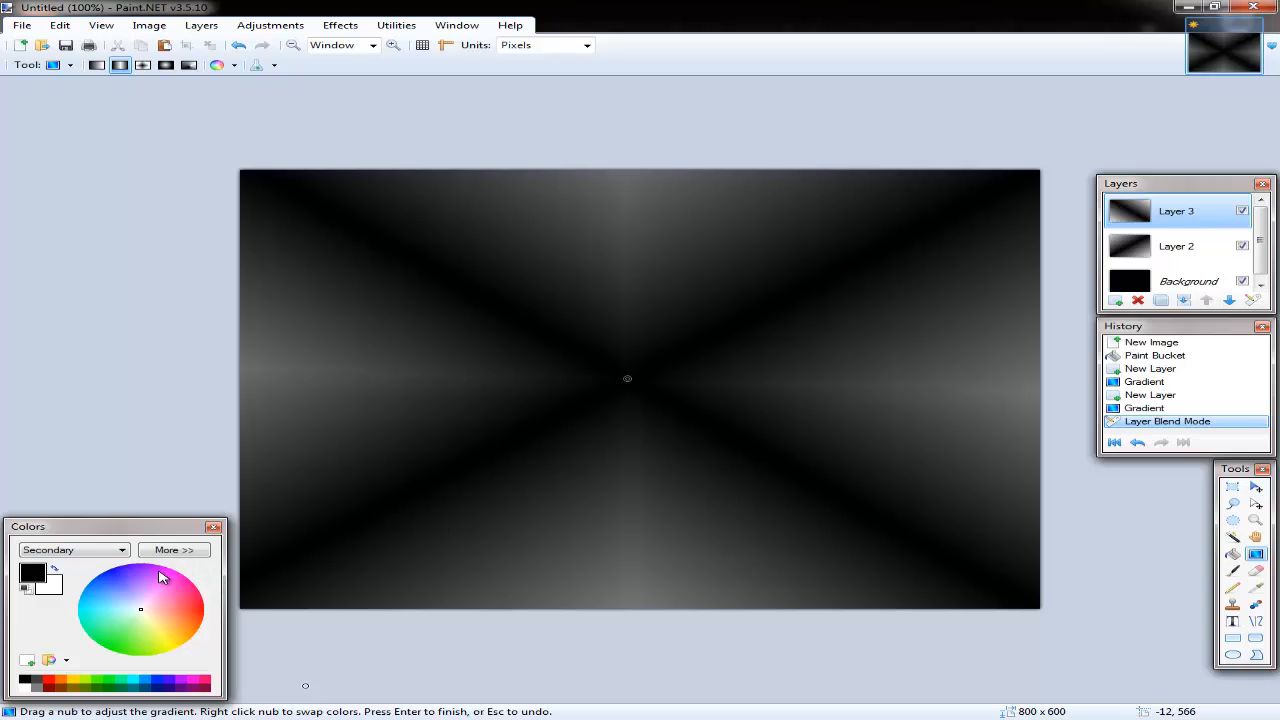
mouse_move(164, 572)
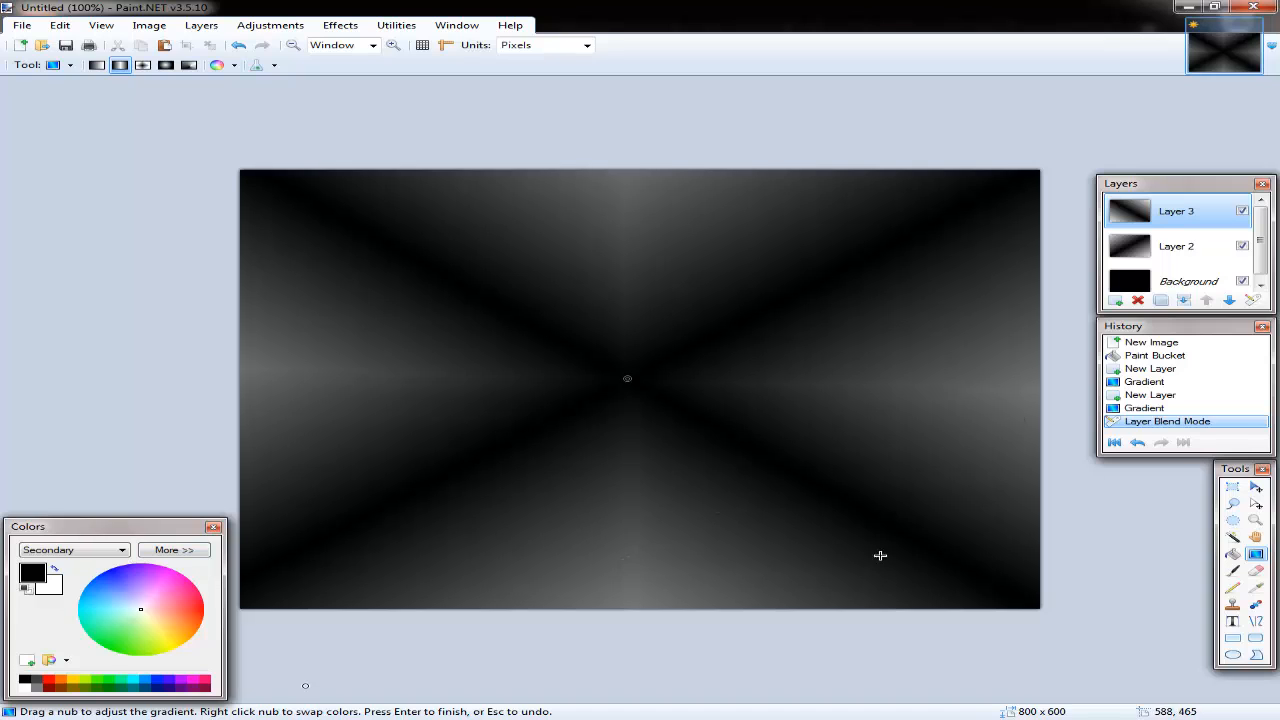
mouse_move(1035, 523)
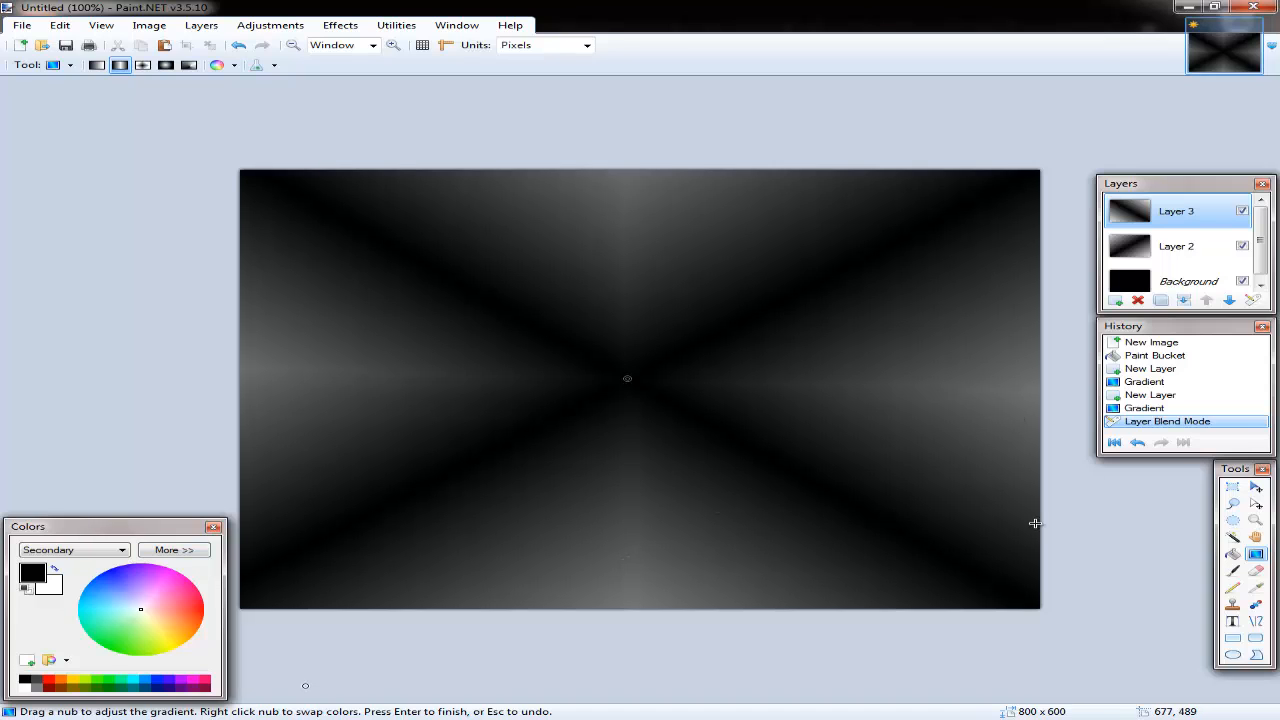
mouse_move(591, 278)
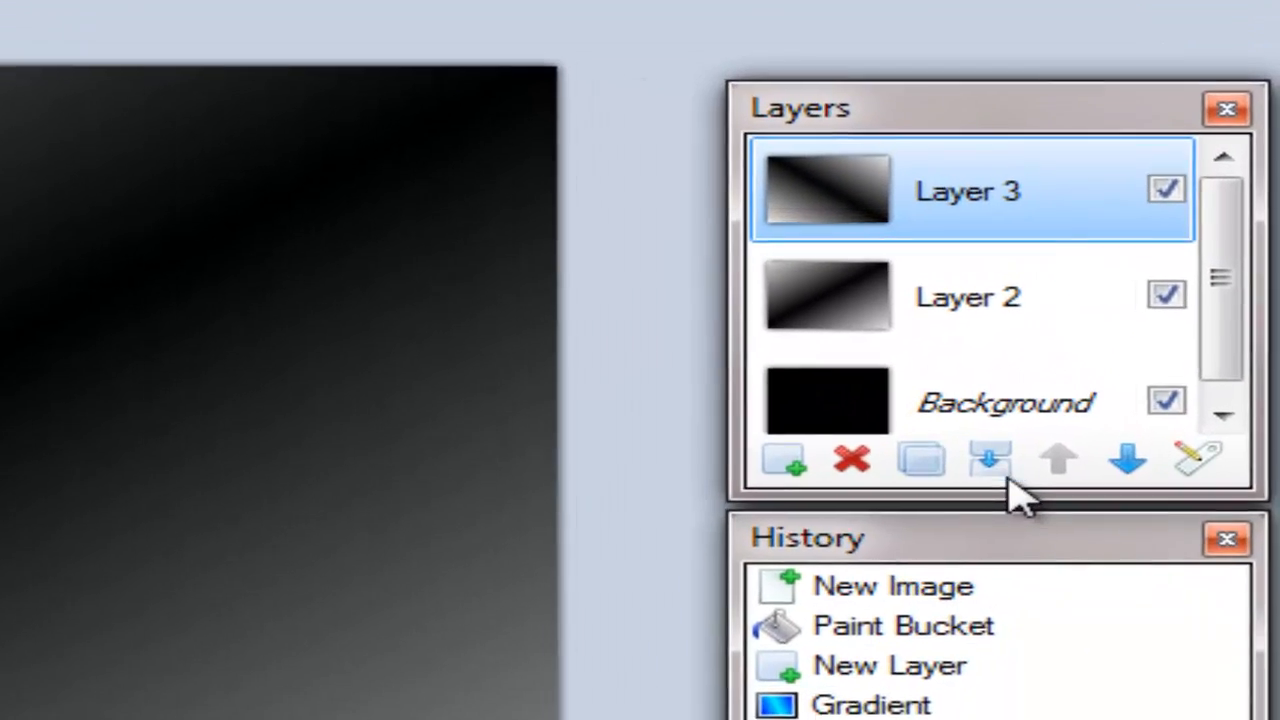
Merge the top gradient layer down into one X-pattern layer and add an empty layer above it.
click(988, 459)
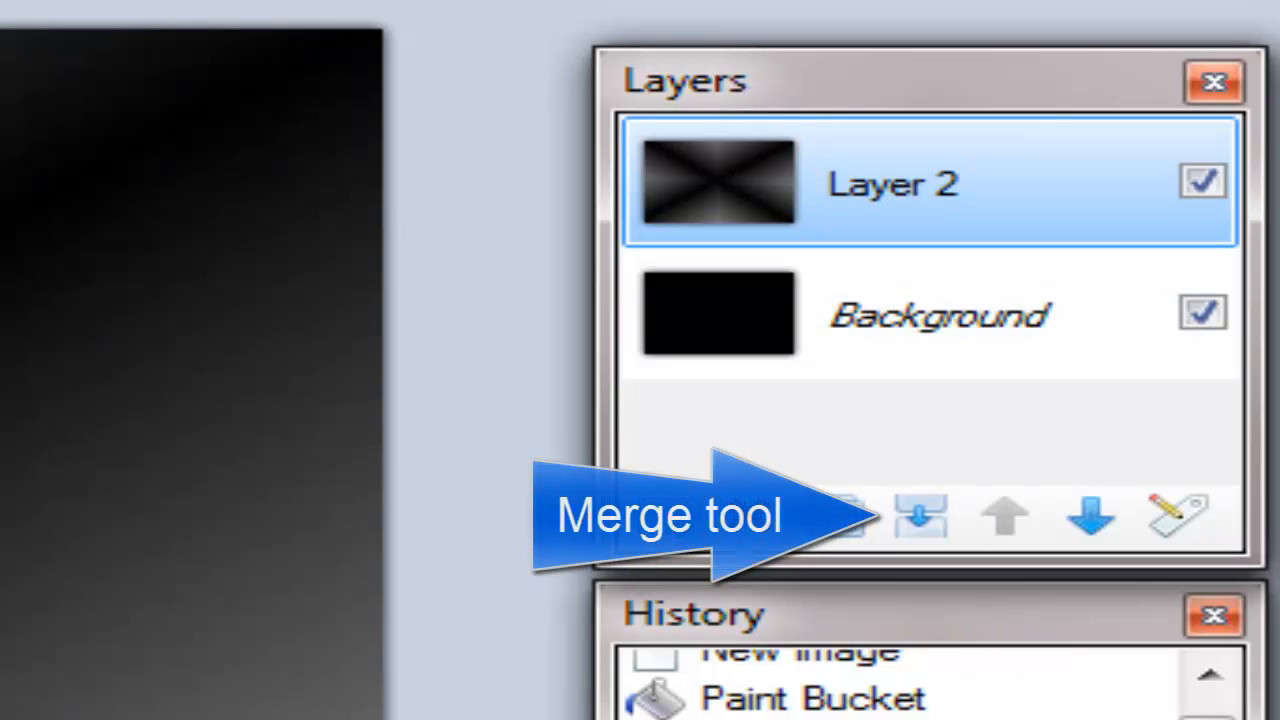
click(918, 515)
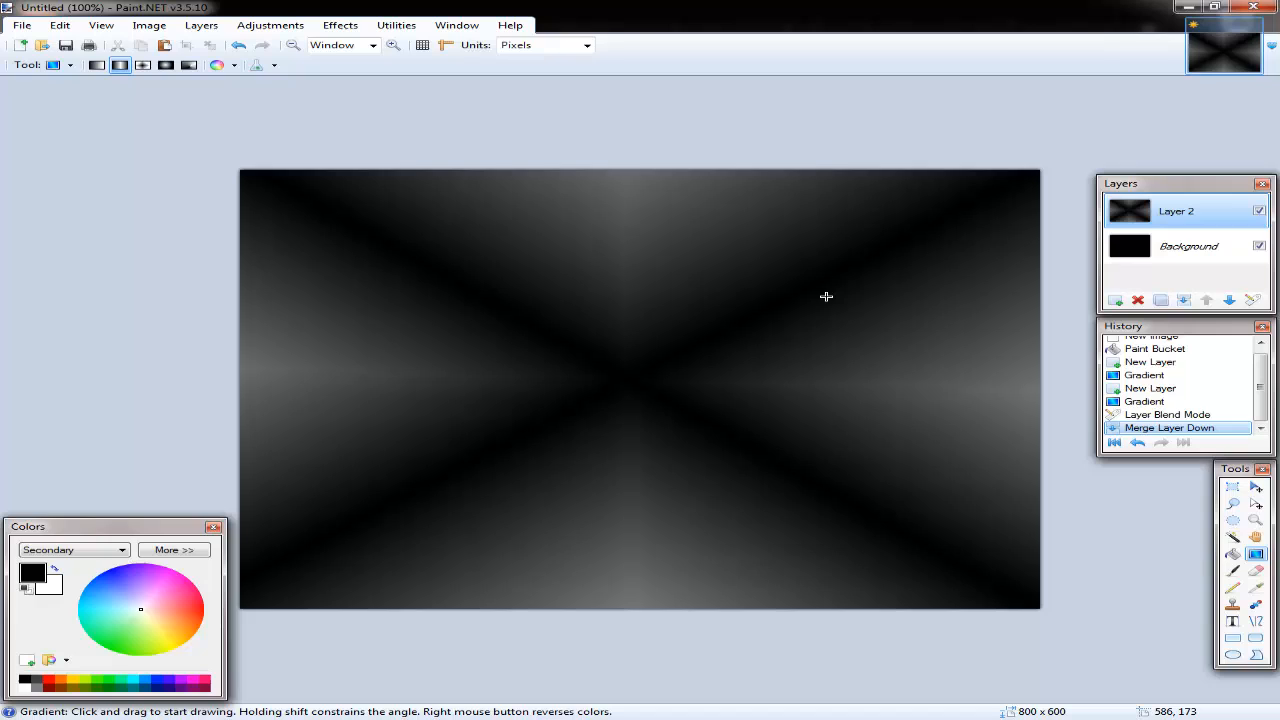
mouse_move(816, 326)
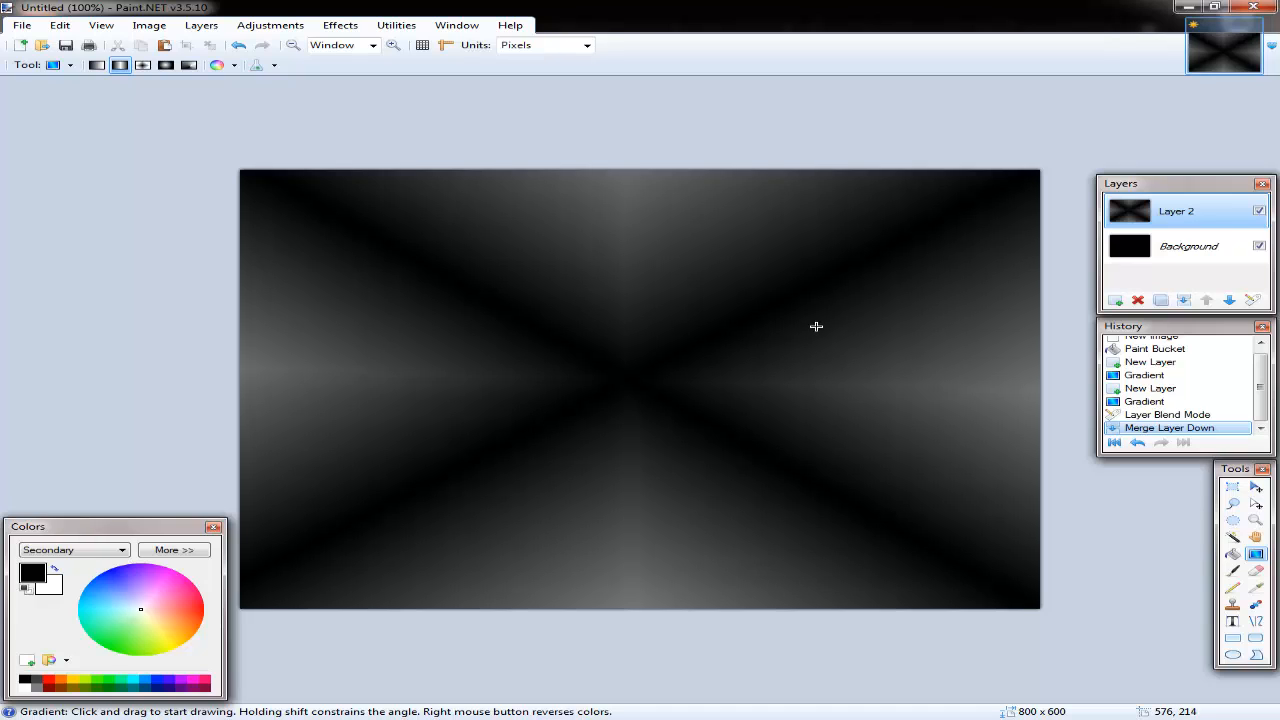
mouse_move(897, 338)
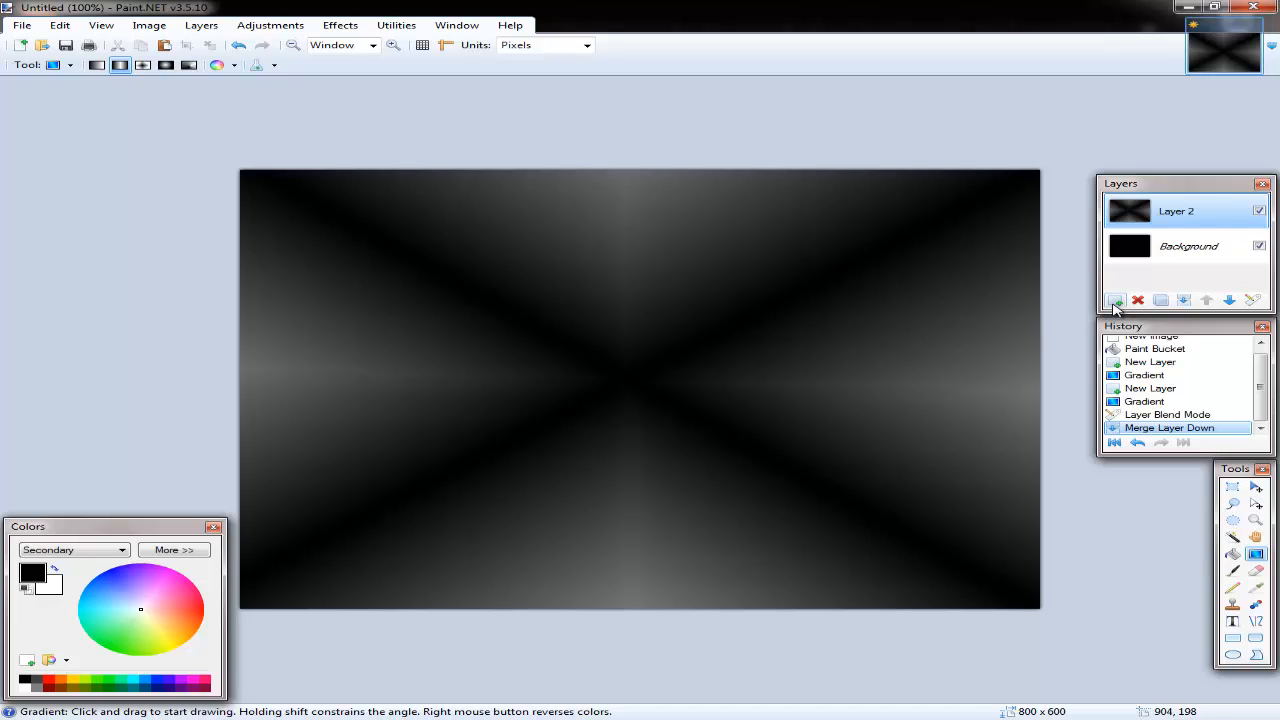
click(1115, 300)
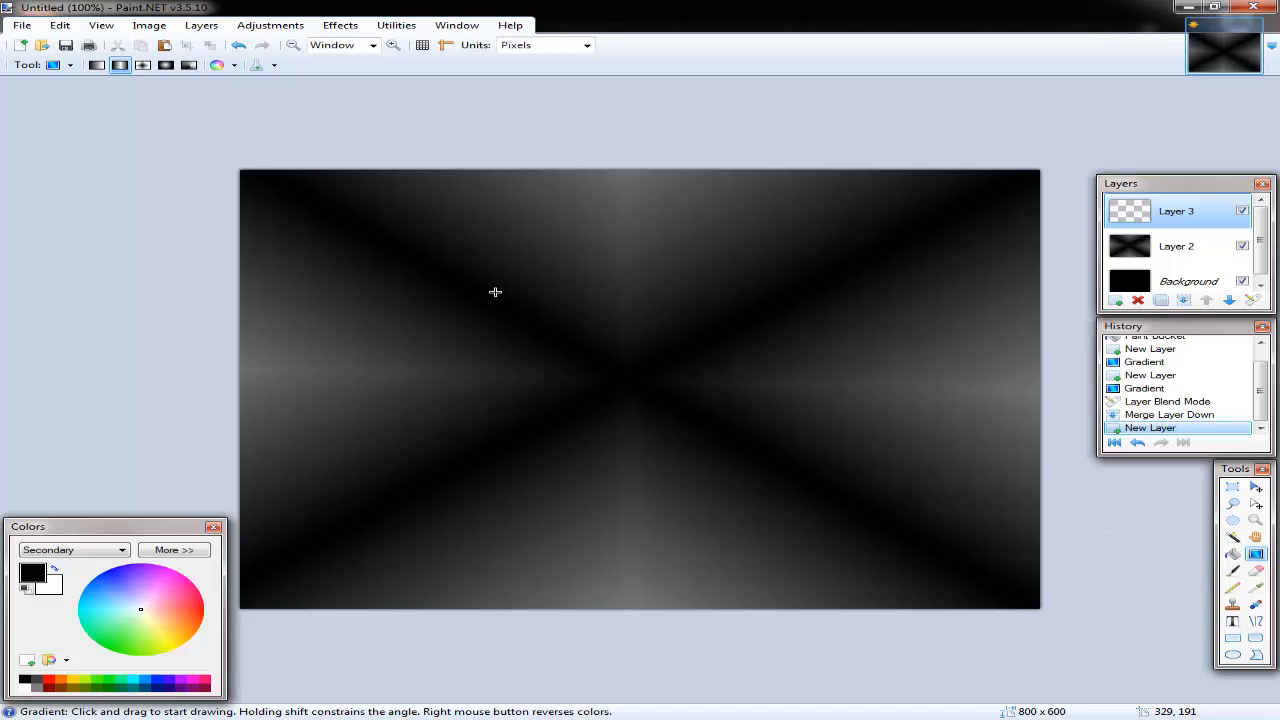
Choose the radial gradient type for the blue-to-red fill on the top layer.
click(165, 64)
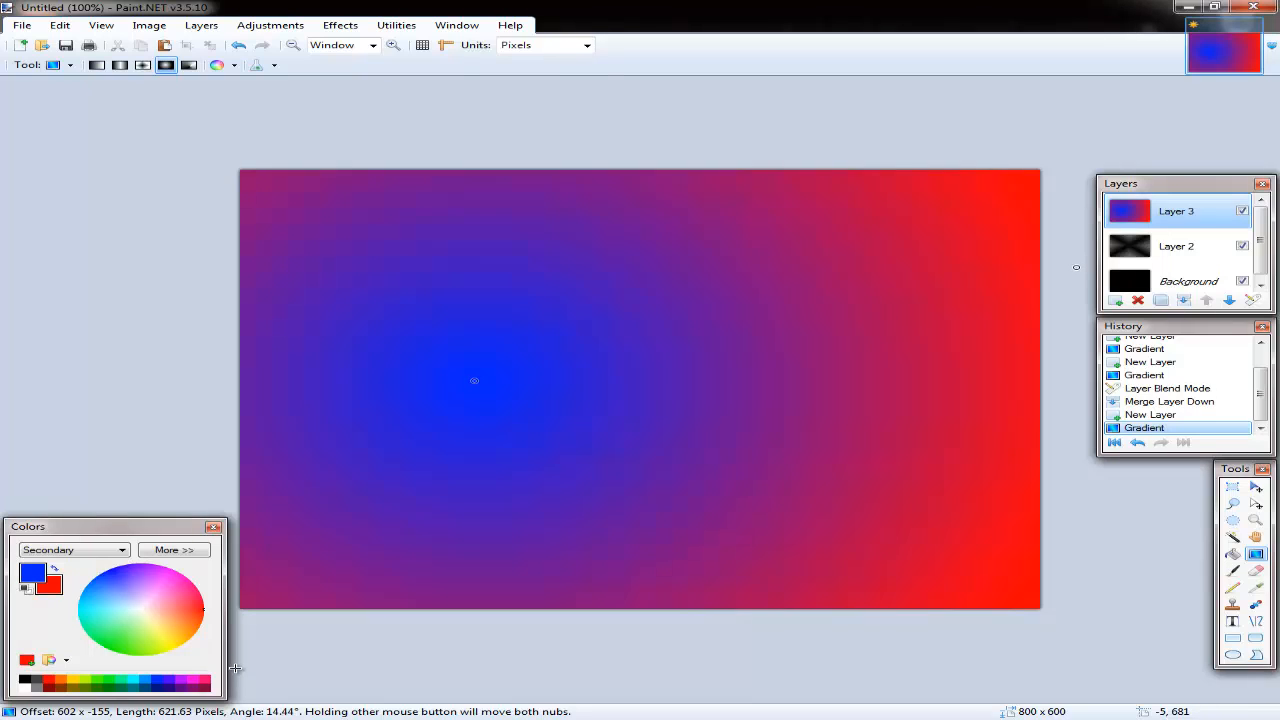
mouse_move(377, 619)
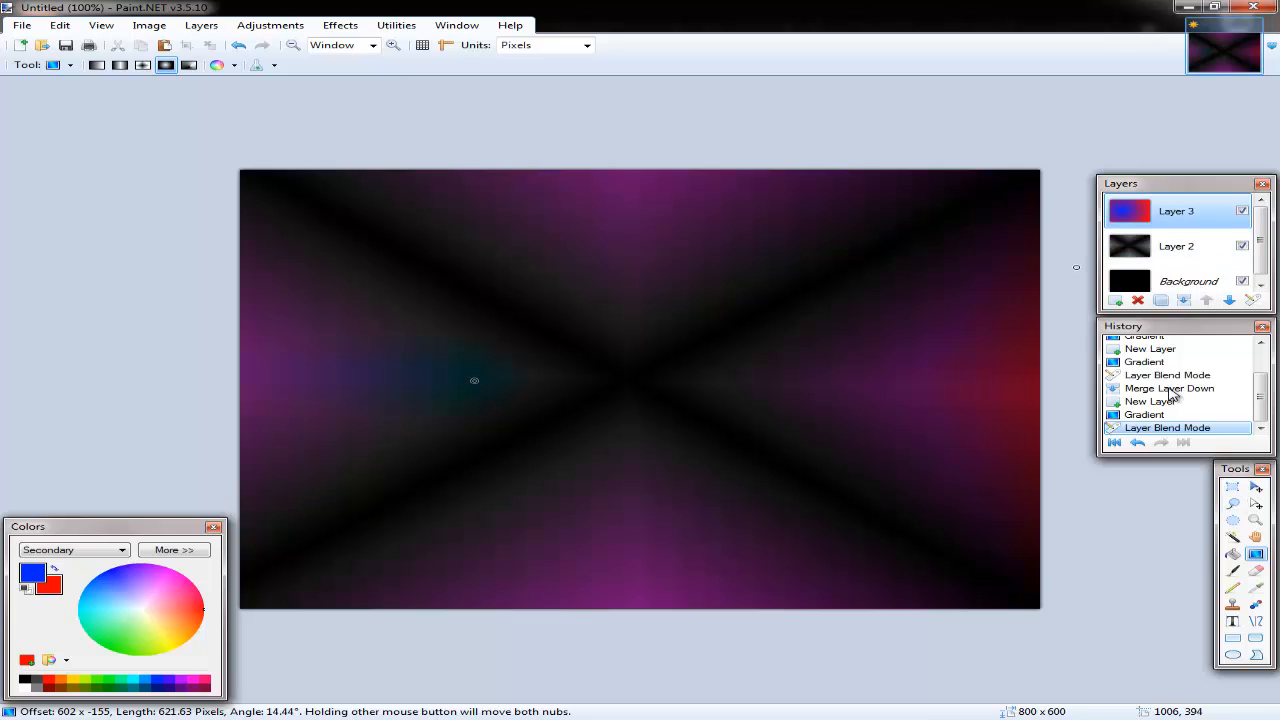
mouse_move(890, 597)
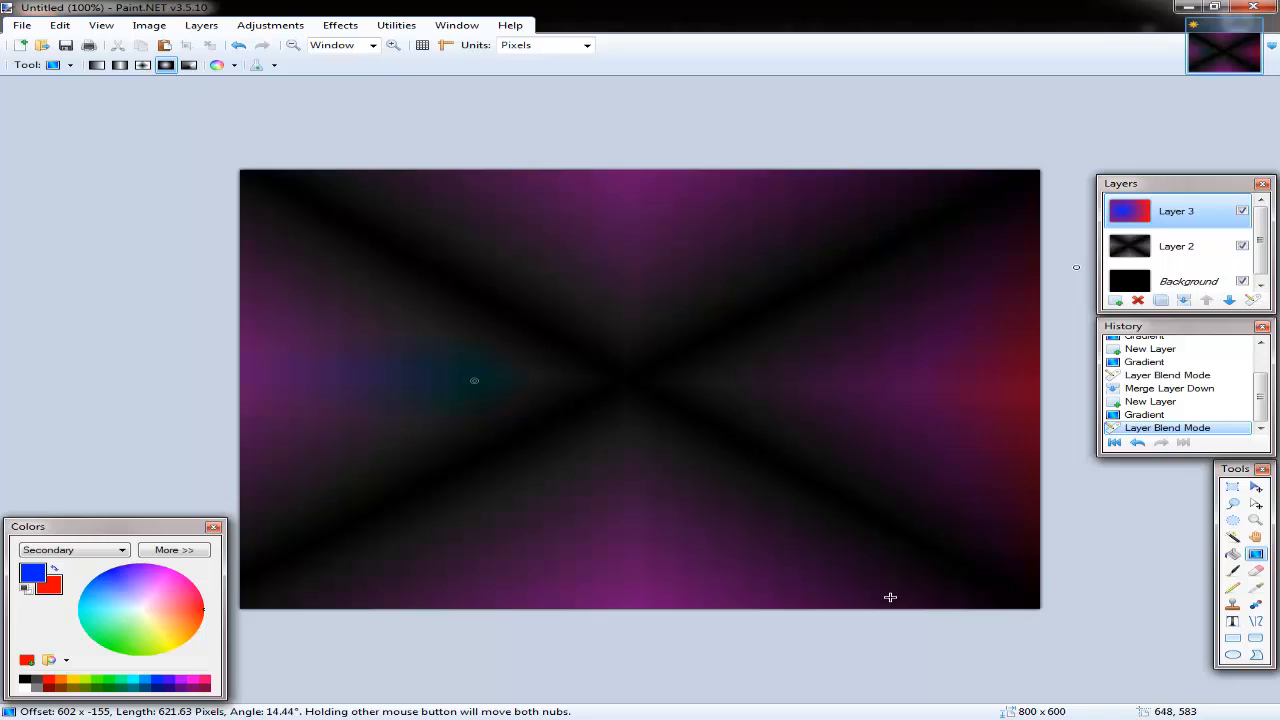
mouse_move(695, 405)
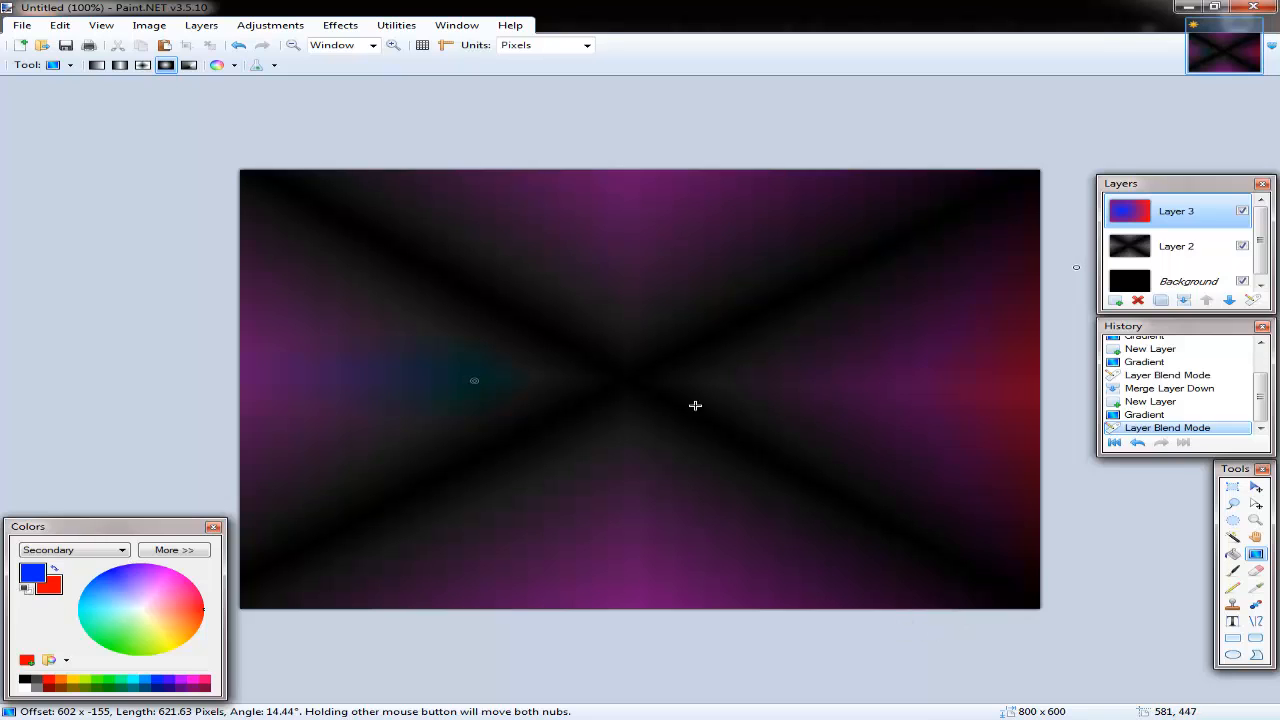
mouse_move(587, 330)
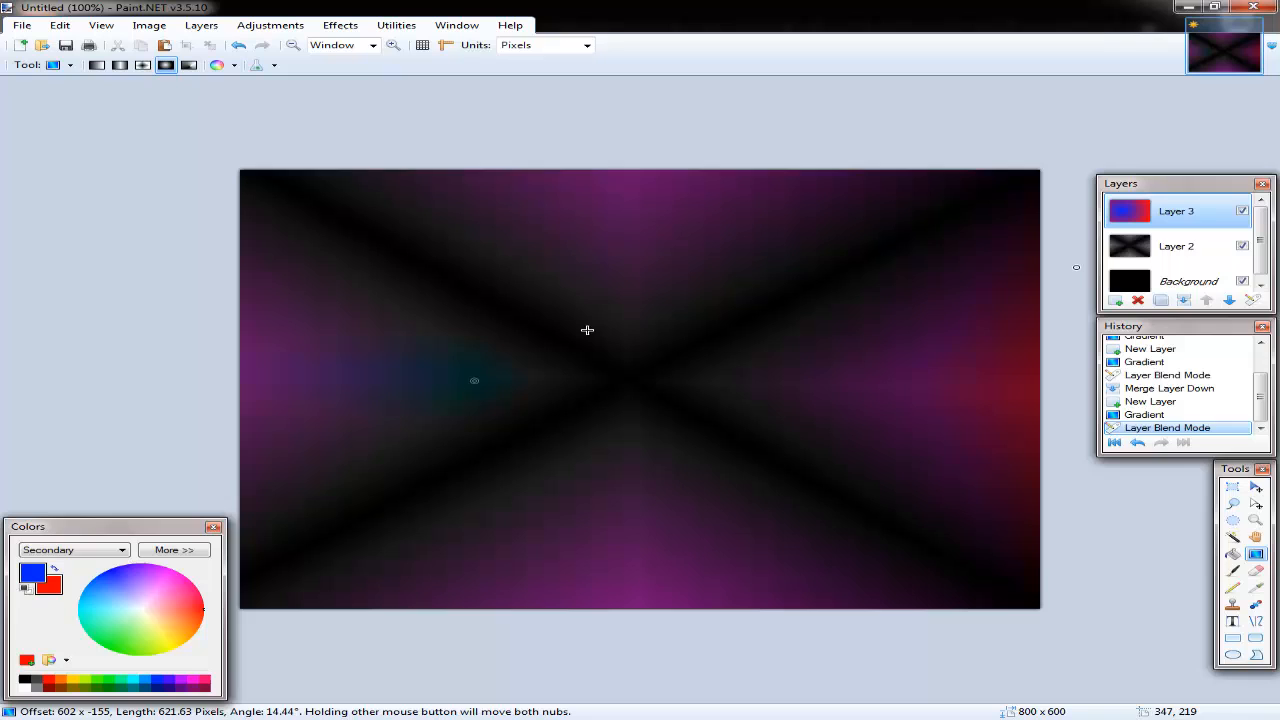
mouse_move(568, 410)
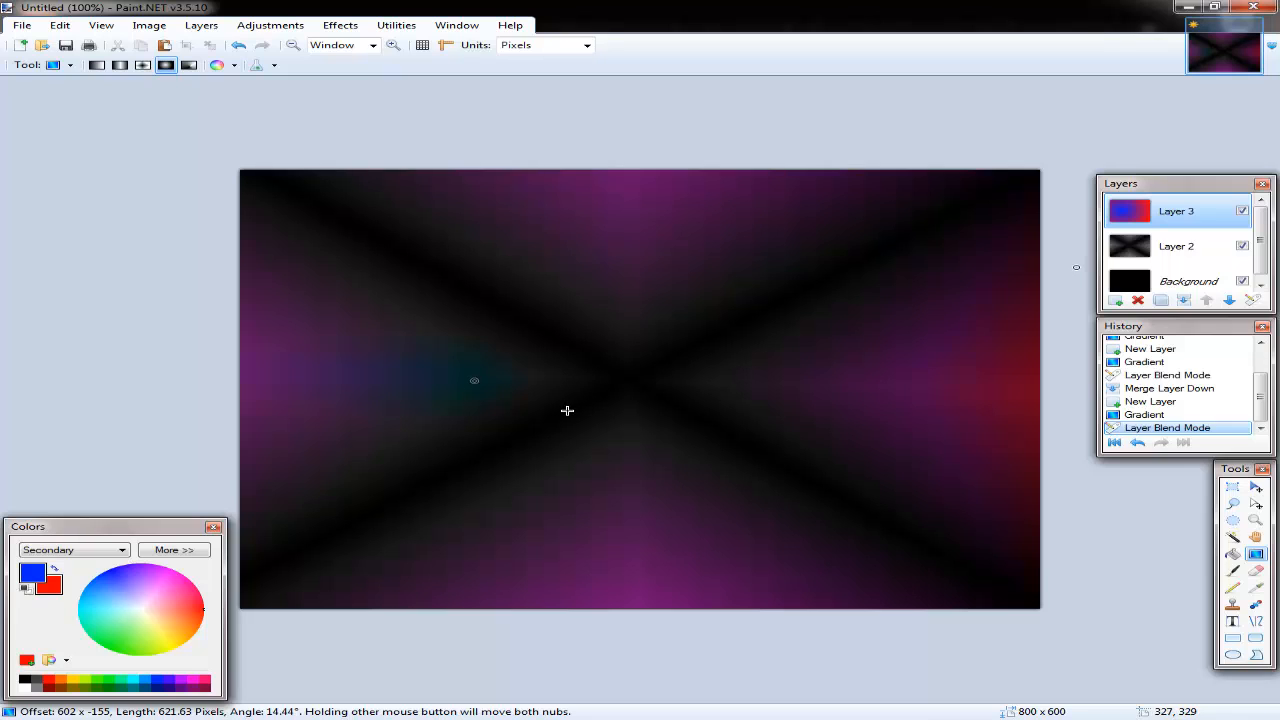
mouse_move(1075, 295)
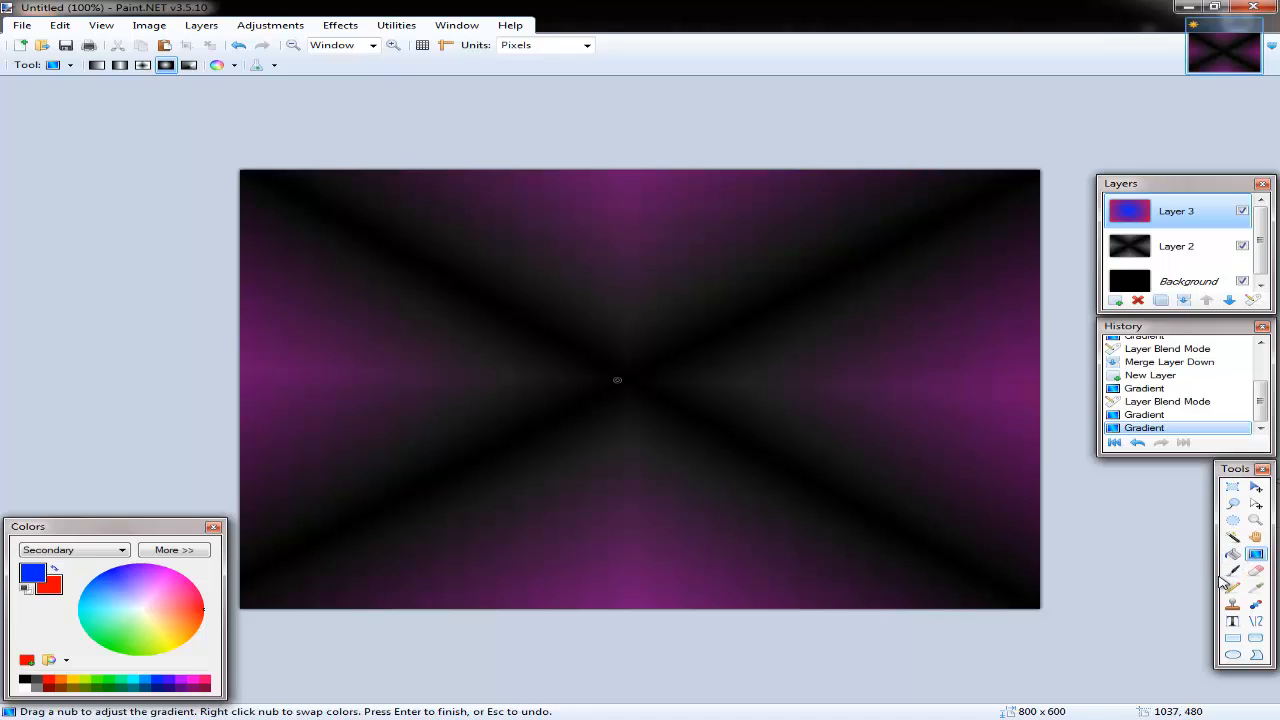
mouse_move(1198, 578)
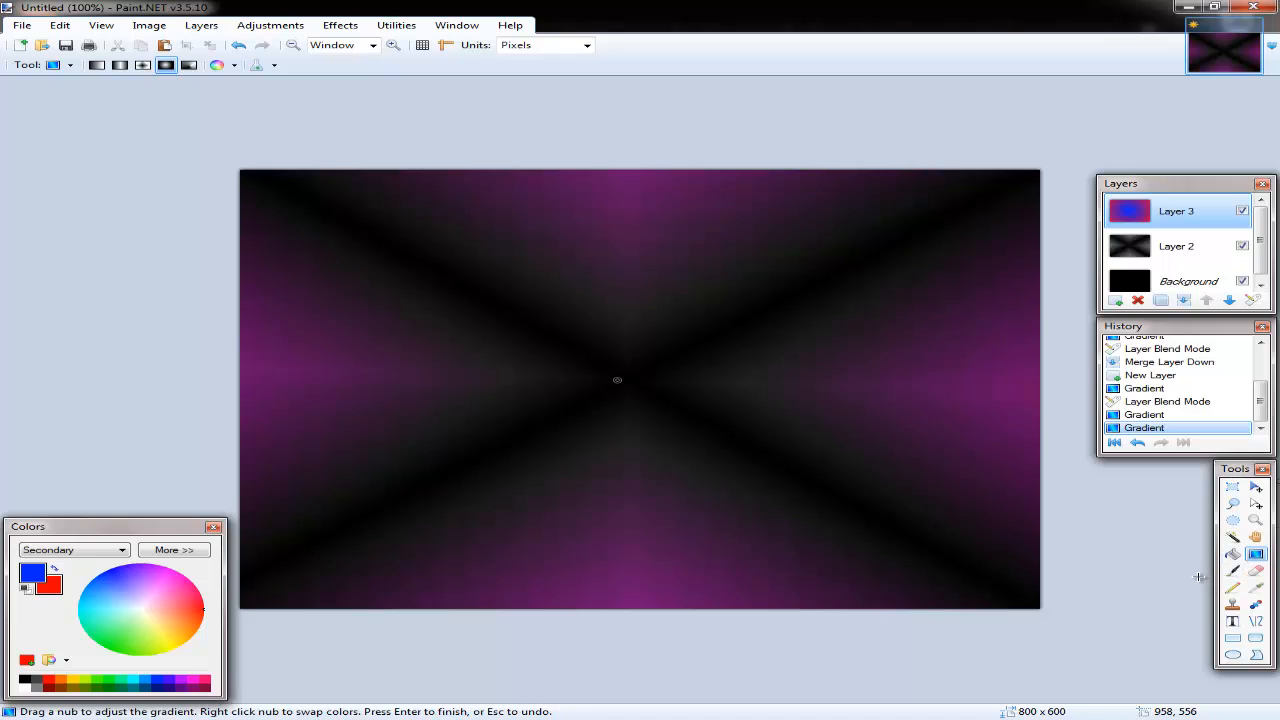
mouse_move(420, 404)
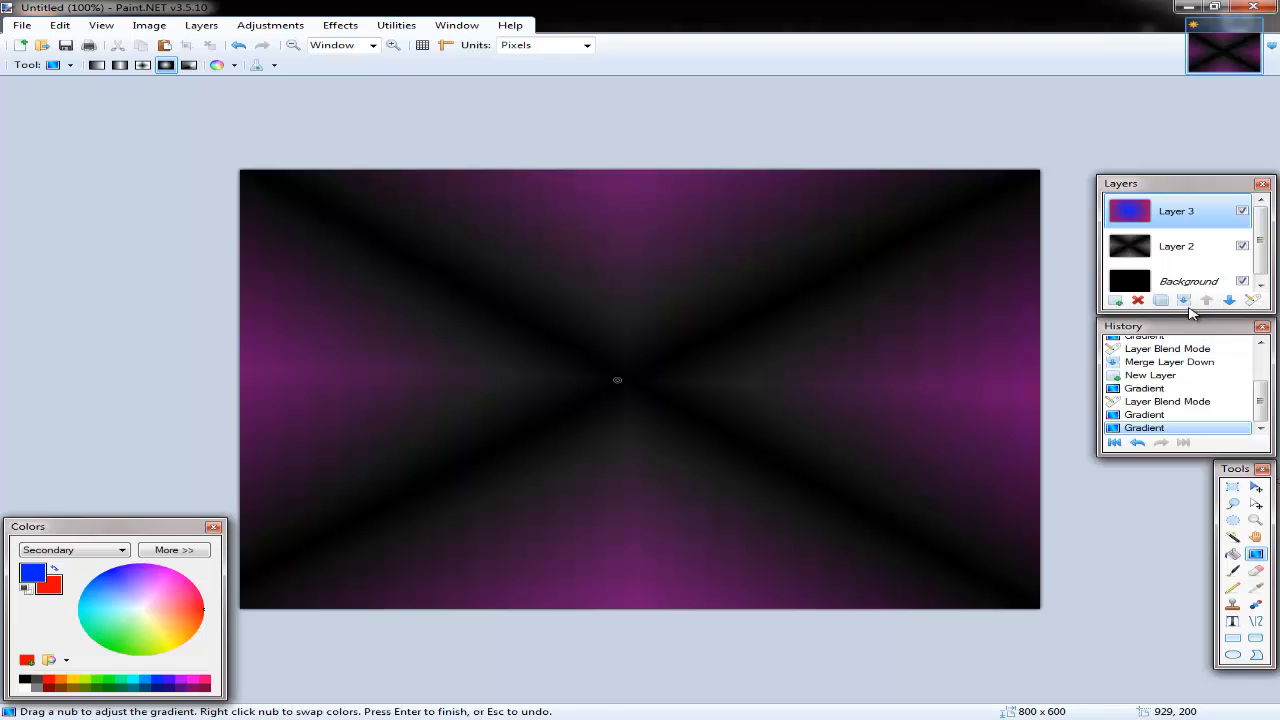
Merge the colour and X-pattern layers down into a single purple-tinted Background layer.
click(1184, 300)
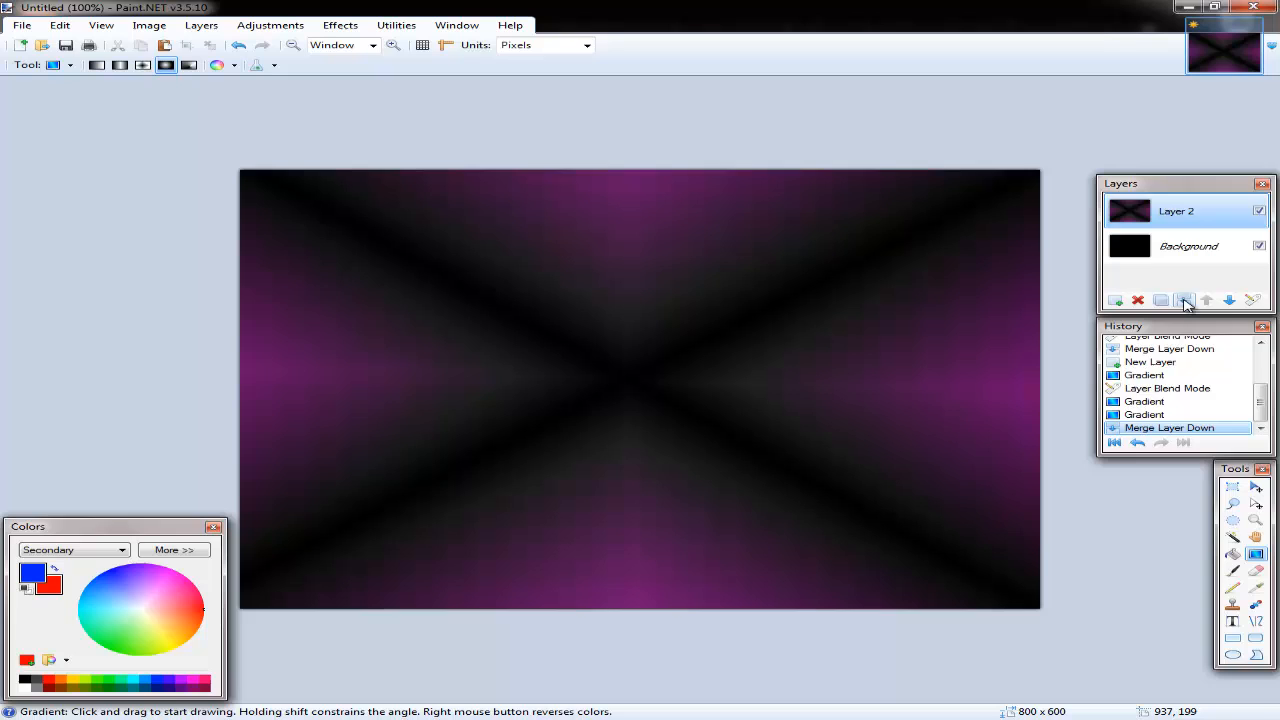
click(1185, 300)
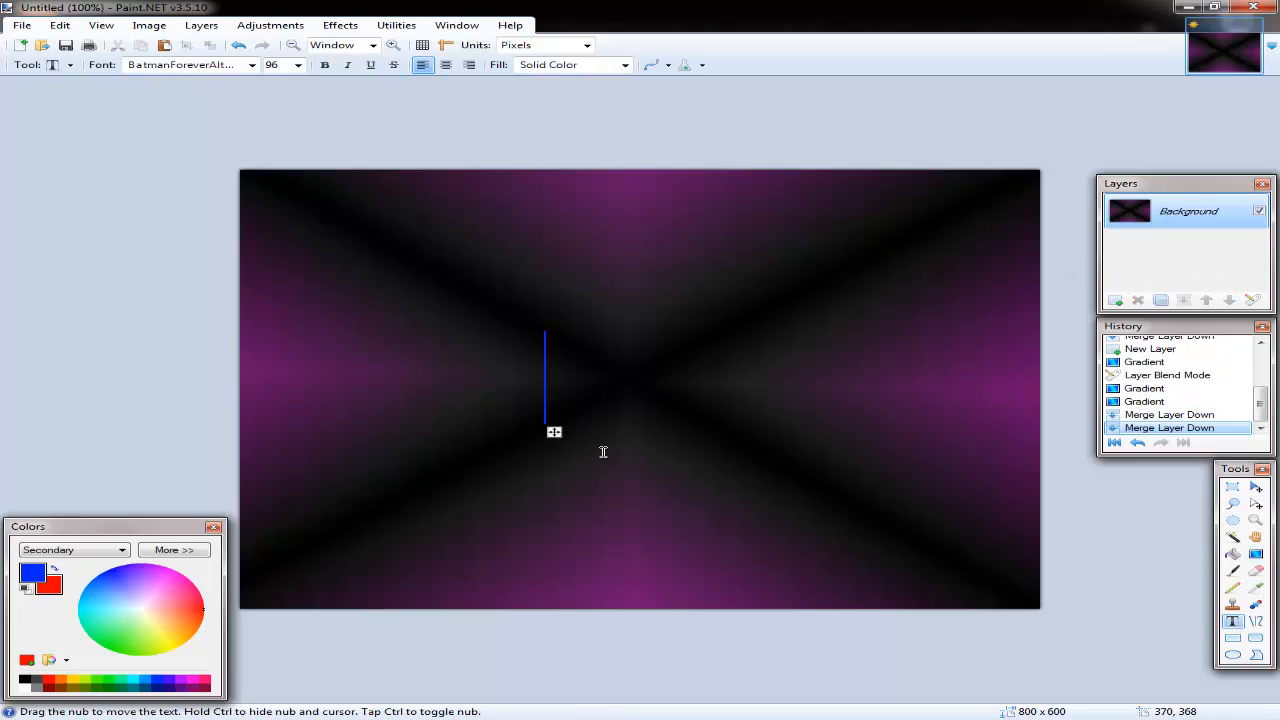
text(A)
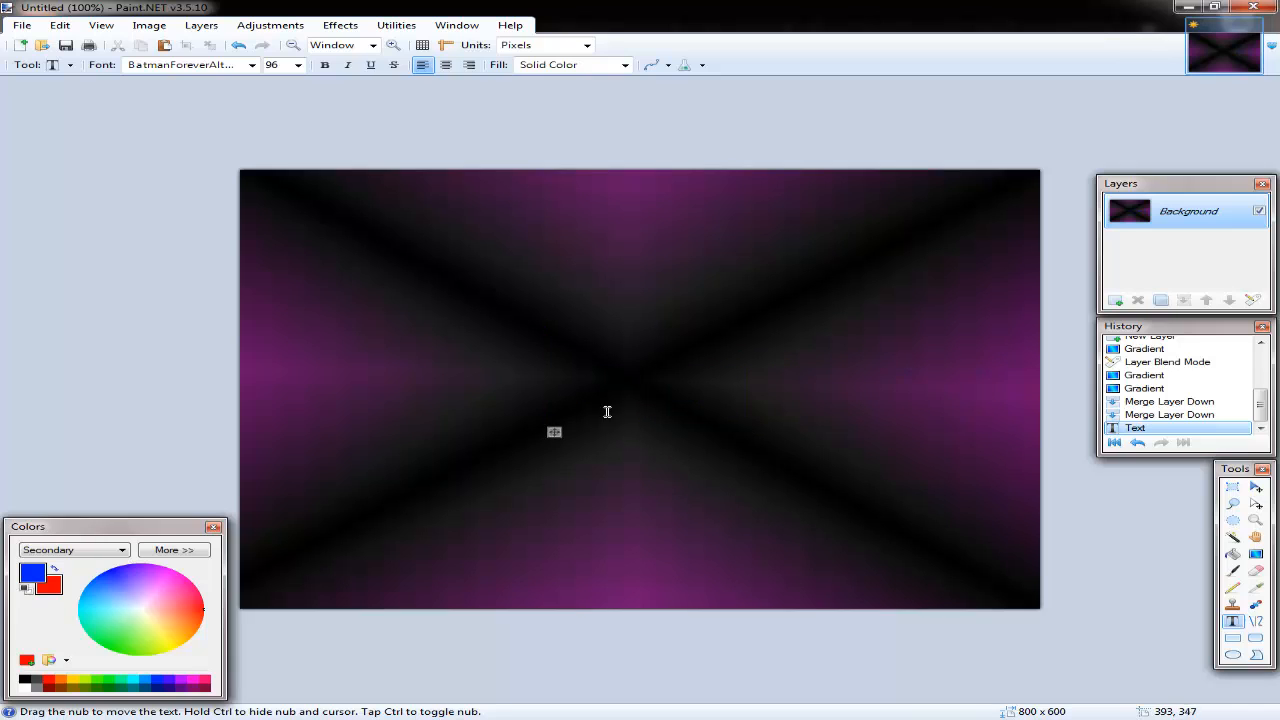
click(545, 380)
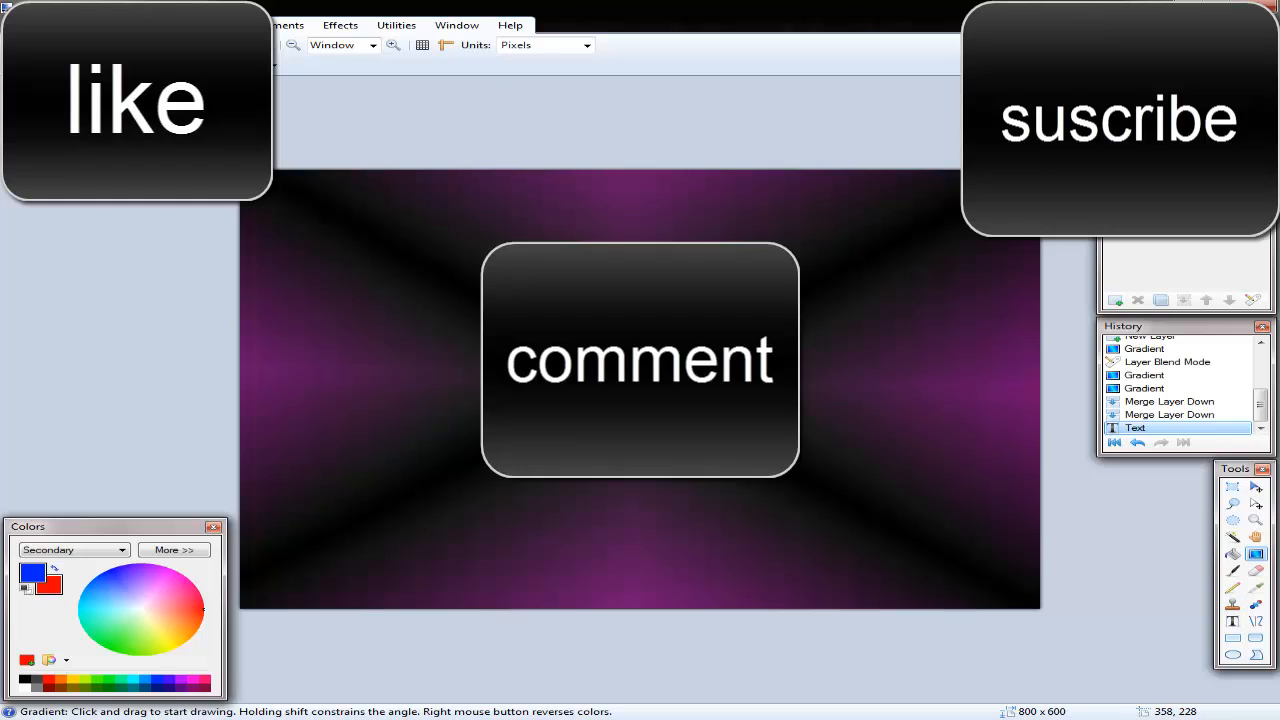
mouse_move(395, 175)
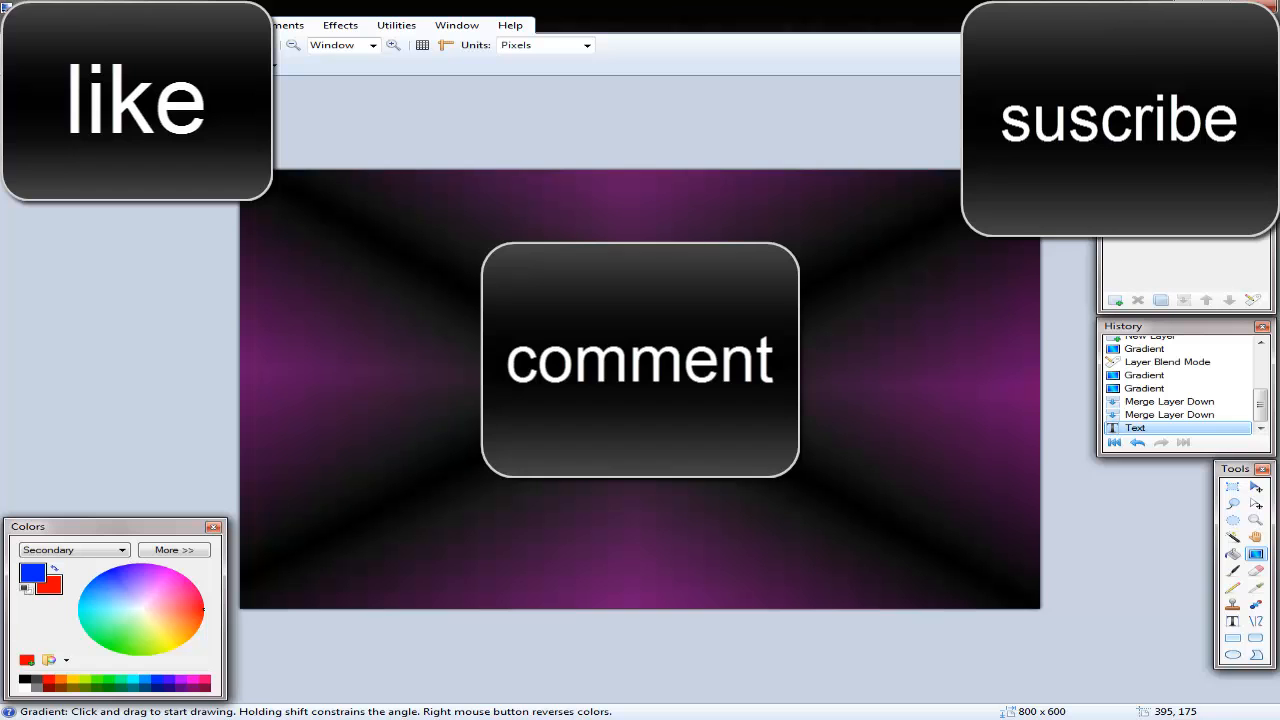